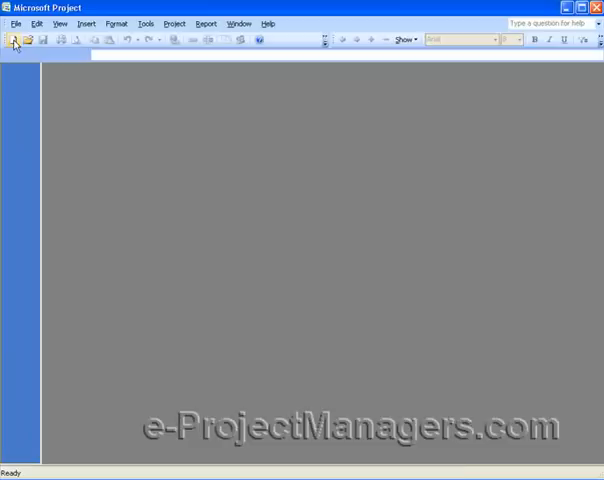
{"action": "mouse_move", "coordinate": [14, 42]}
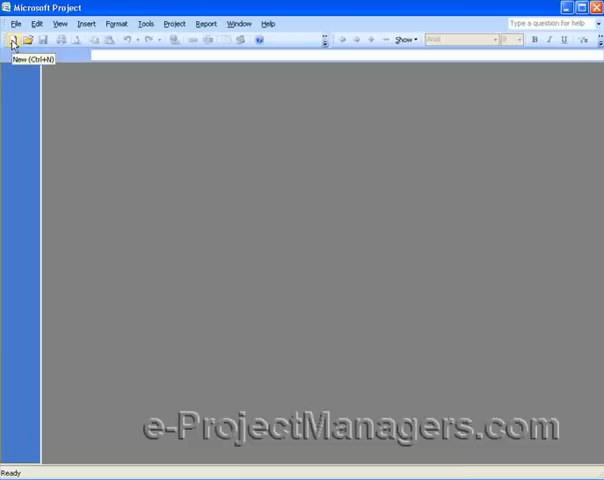
Open the empty master schedule file 'How to Create a Master Schedule for Your Portfolio of Projects.mpp'.
{"action": "left_click", "coordinate": [31, 40]}
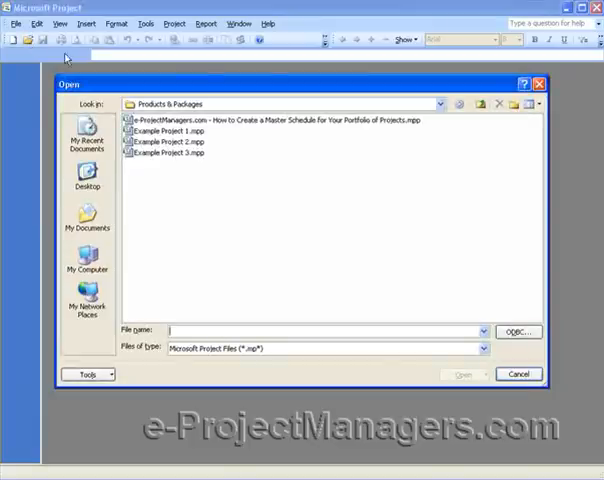
{"action": "left_click", "coordinate": [265, 120]}
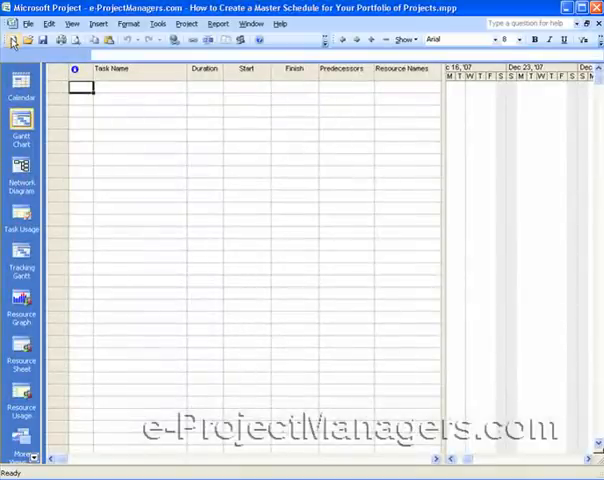
{"action": "mouse_move", "coordinate": [13, 40]}
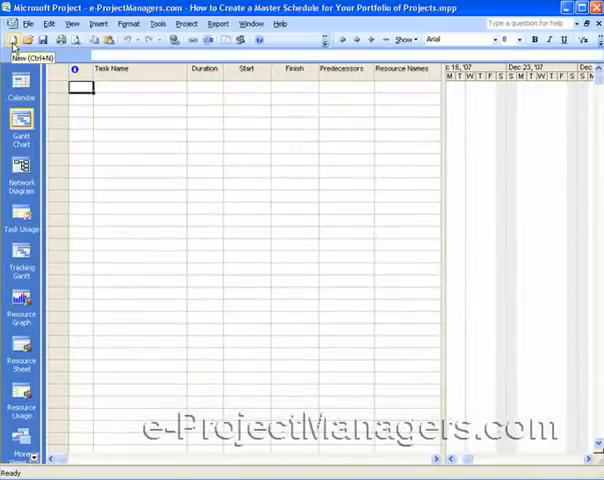
{"action": "mouse_move", "coordinate": [458, 270]}
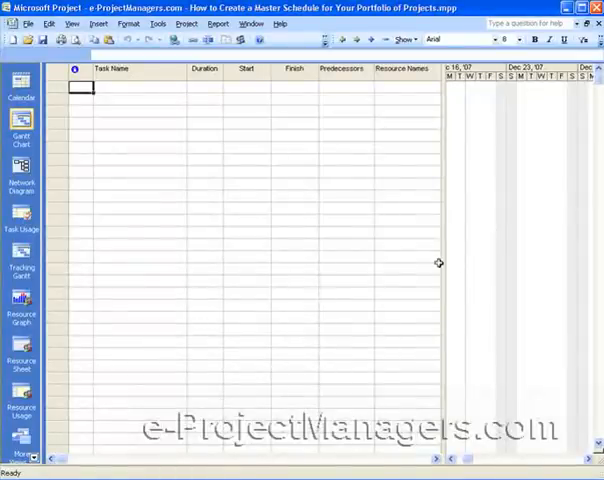
{"action": "mouse_move", "coordinate": [117, 97]}
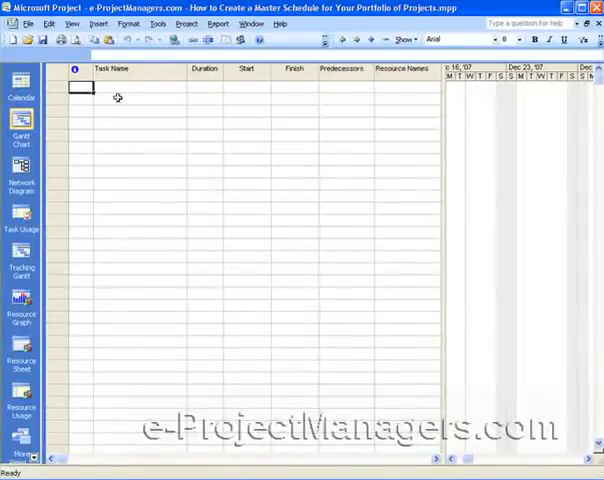
{"action": "mouse_move", "coordinate": [178, 113]}
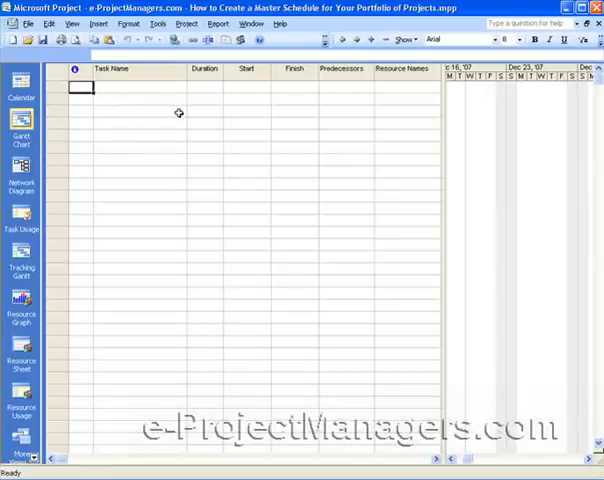
{"action": "mouse_move", "coordinate": [131, 221]}
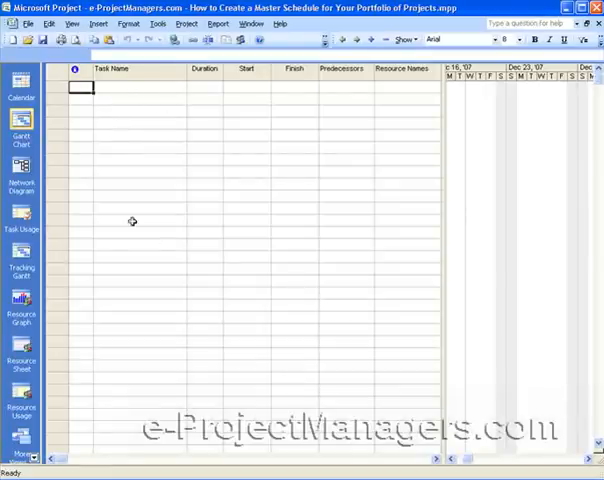
{"action": "mouse_move", "coordinate": [159, 237]}
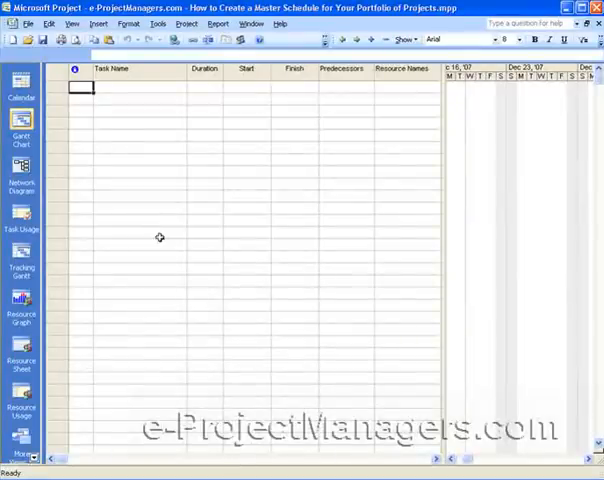
{"action": "mouse_move", "coordinate": [26, 39]}
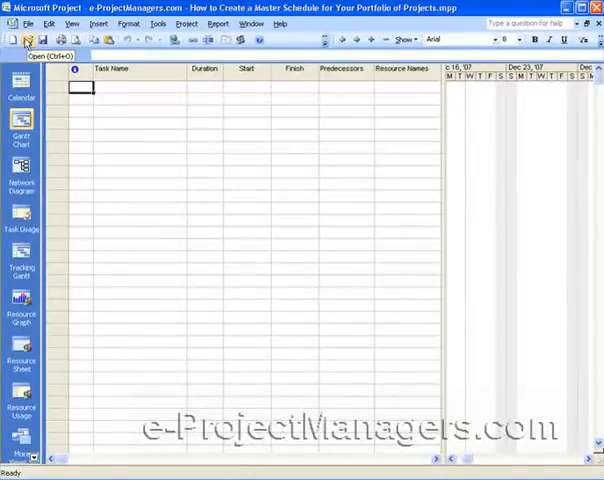
{"action": "left_click", "coordinate": [25, 39]}
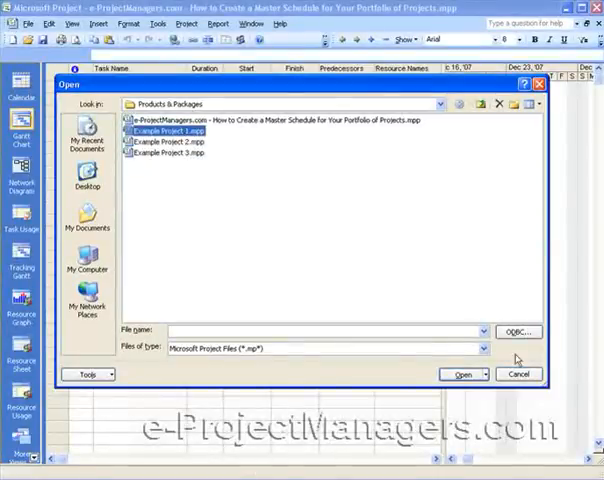
{"action": "left_click", "coordinate": [461, 374]}
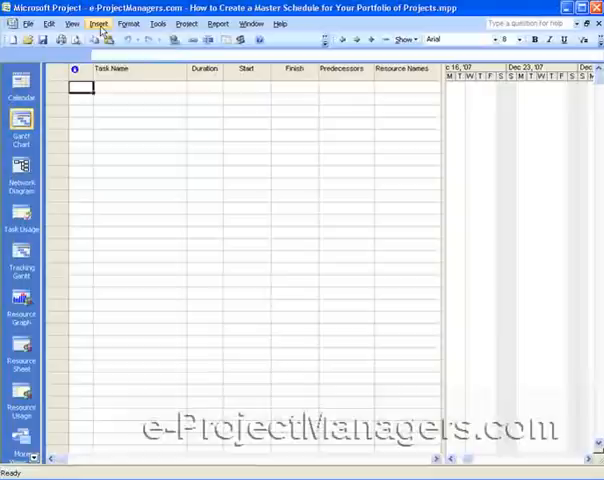
Bring up the Insert Project dialog from the Insert menu.
{"action": "left_click", "coordinate": [98, 23]}
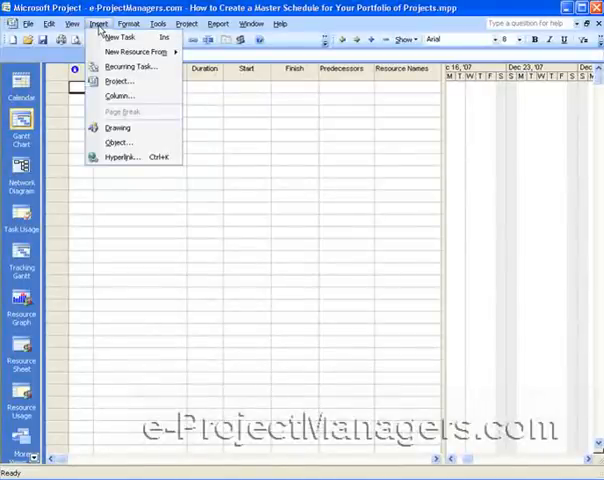
{"action": "mouse_move", "coordinate": [118, 81]}
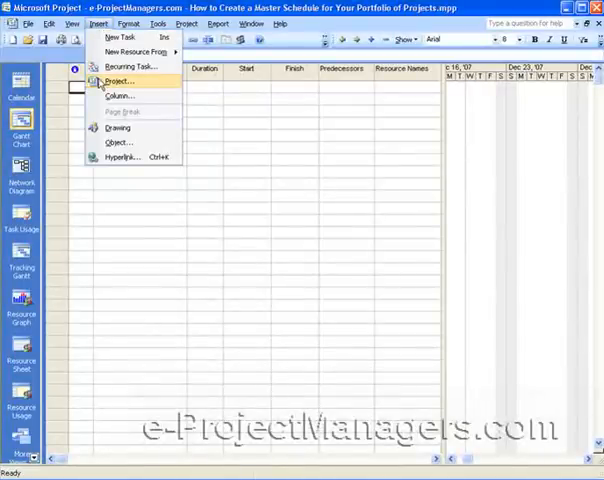
{"action": "left_click", "coordinate": [118, 81]}
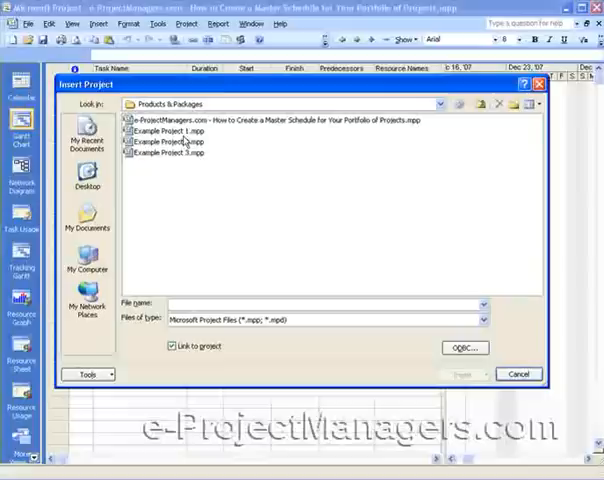
Select Example Project 1.mpp for insertion with 'Link to project' left unchecked.
{"action": "left_click", "coordinate": [170, 131]}
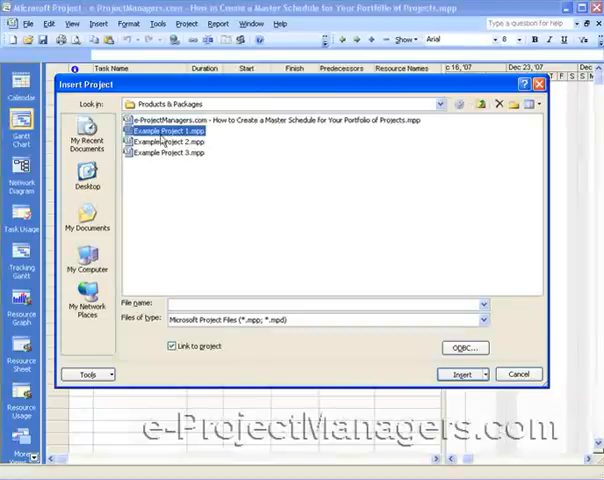
{"action": "mouse_move", "coordinate": [250, 186]}
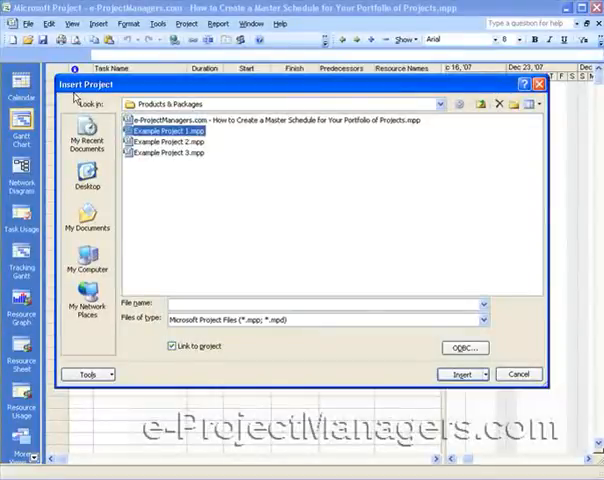
{"action": "mouse_move", "coordinate": [148, 258]}
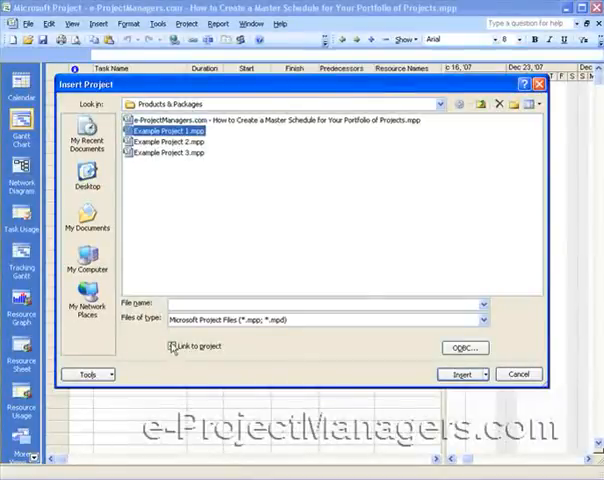
{"action": "left_click", "coordinate": [173, 345]}
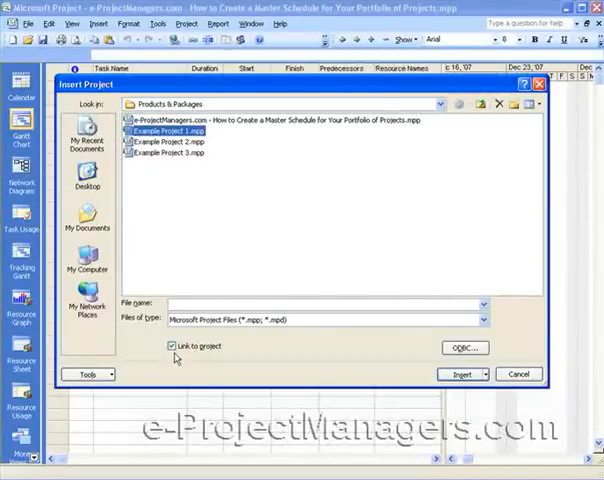
{"action": "left_click", "coordinate": [168, 346]}
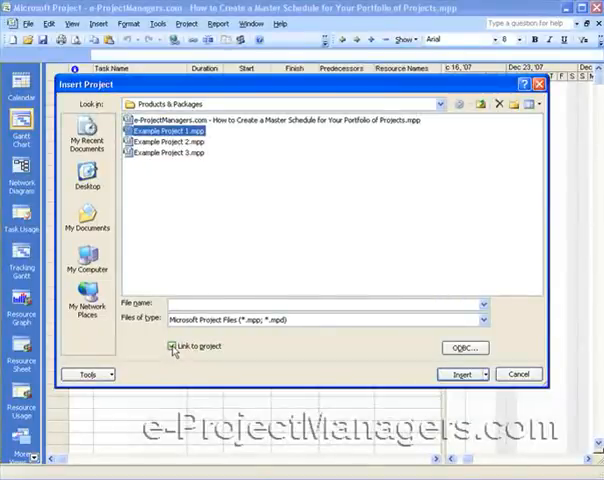
{"action": "left_click", "coordinate": [170, 345]}
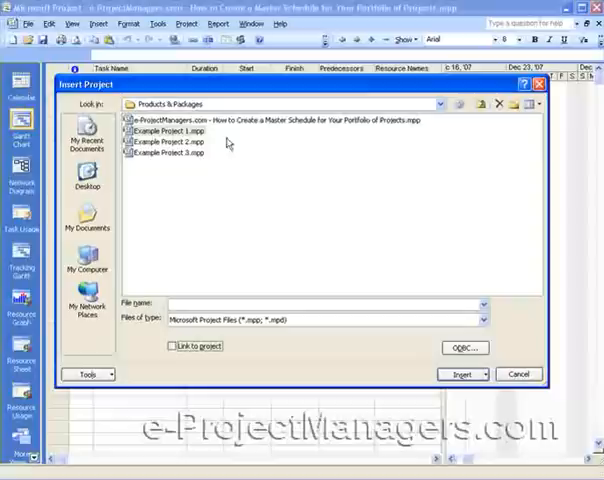
{"action": "left_click", "coordinate": [174, 345]}
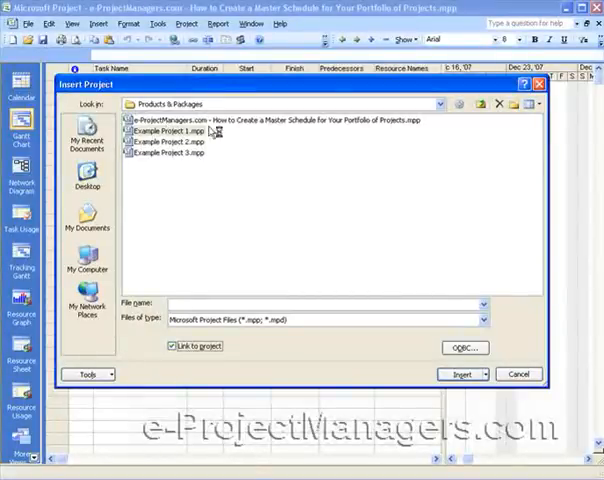
{"action": "mouse_move", "coordinate": [228, 347]}
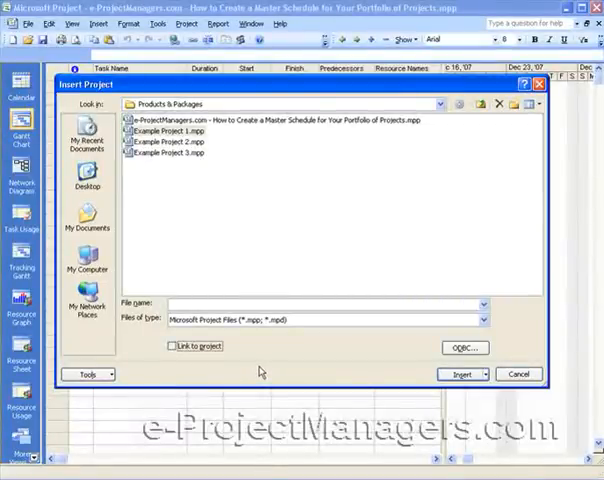
{"action": "mouse_move", "coordinate": [278, 388]}
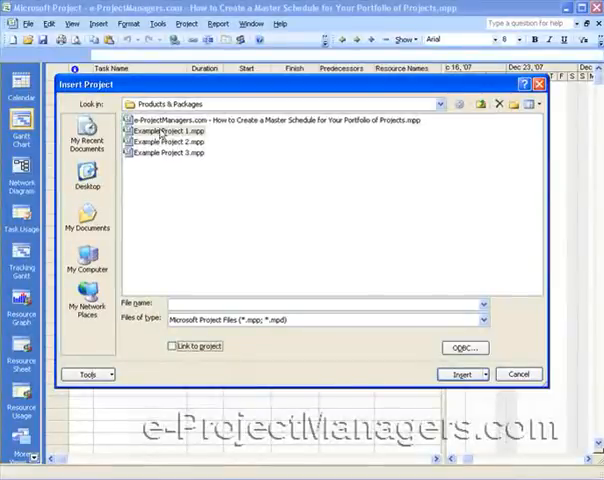
{"action": "left_click", "coordinate": [165, 130]}
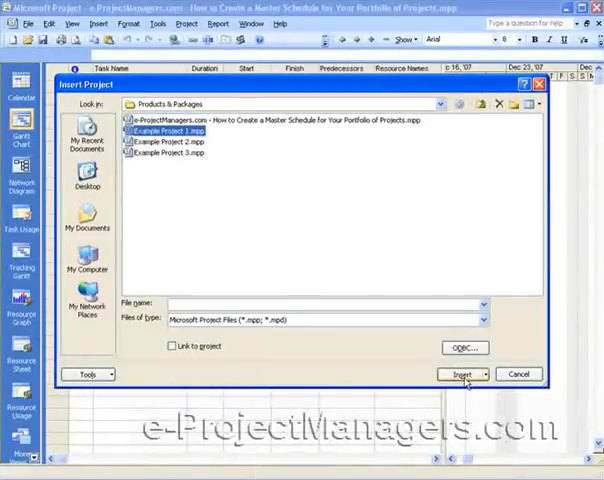
Insert Example Project 1 and add a blank task row above it.
{"action": "left_click", "coordinate": [460, 374]}
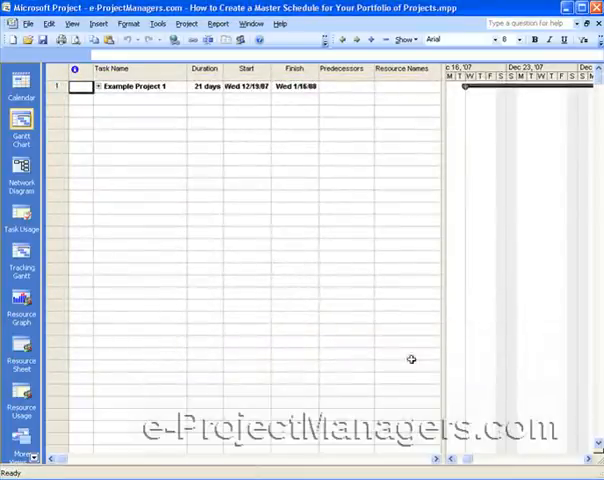
{"action": "mouse_move", "coordinate": [235, 126]}
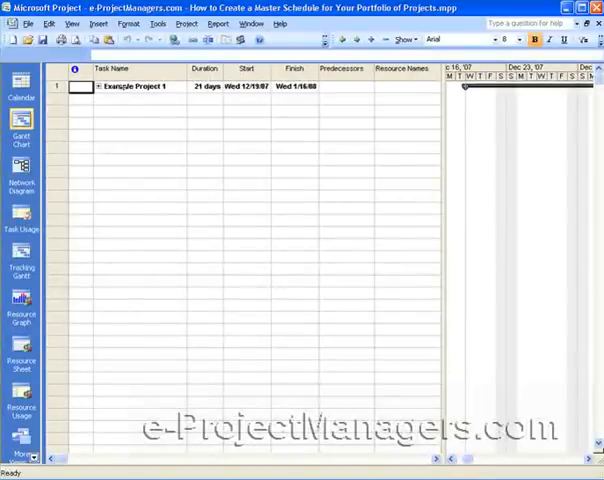
{"action": "left_click", "coordinate": [135, 86]}
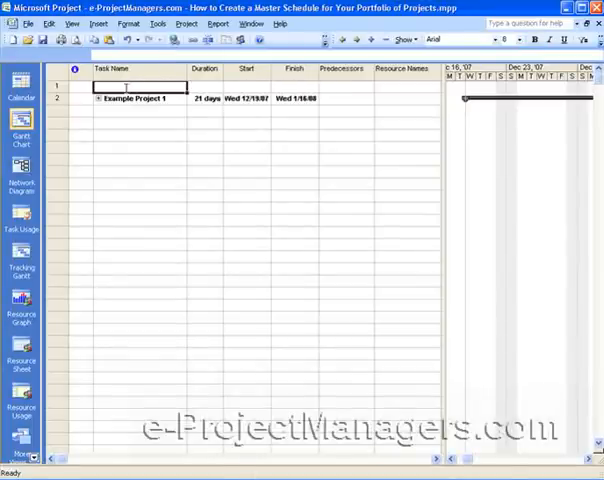
Enter 'Master Portfolio View' as the task name in the blank top row.
{"action": "type", "text": "Master"}
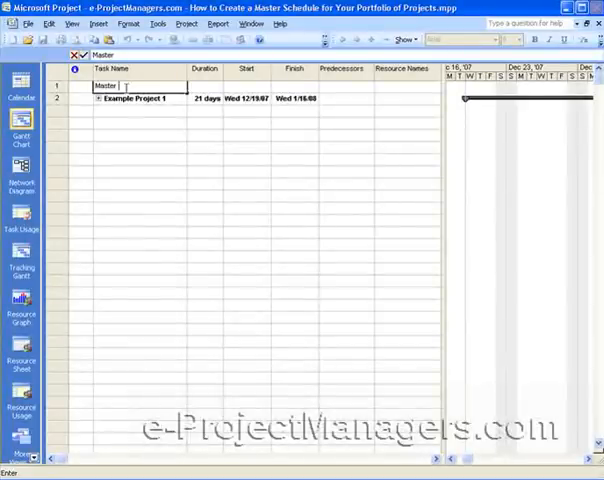
{"action": "type", "text": "Port"}
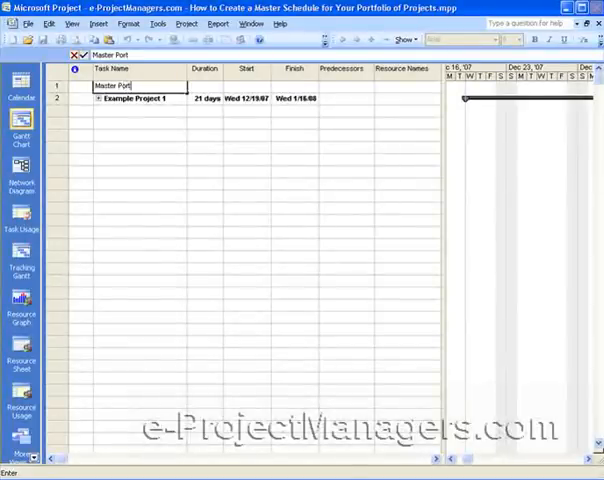
{"action": "type", "text": "folio V"}
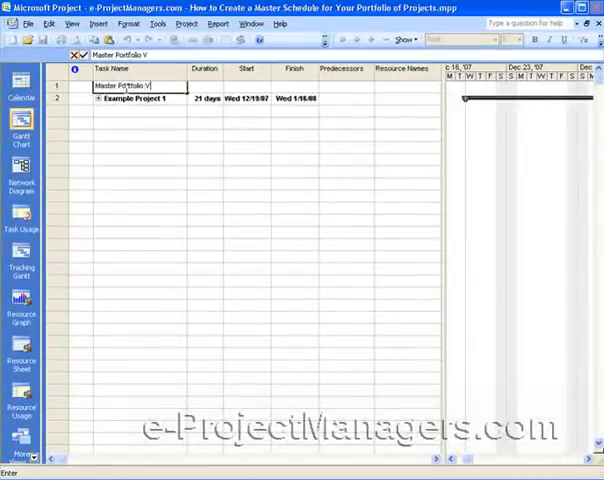
{"action": "type", "text": "iew"}
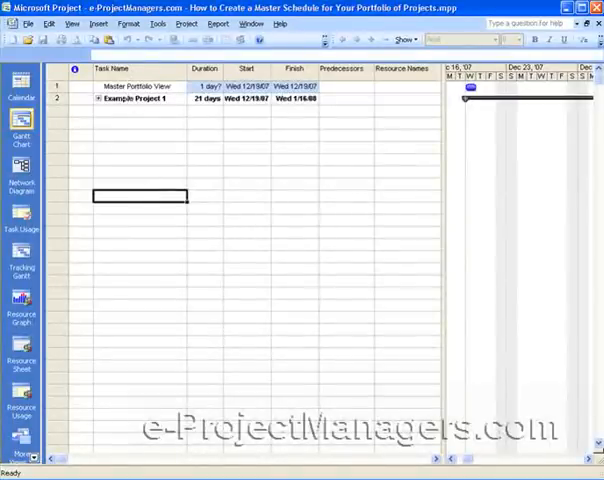
Indent Example Project 1 under Master Portfolio View and widen the Task Name column.
{"action": "left_click", "coordinate": [138, 99]}
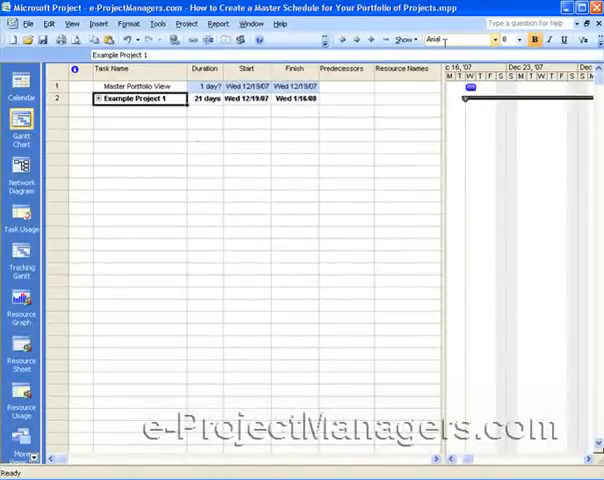
{"action": "mouse_move", "coordinate": [356, 40]}
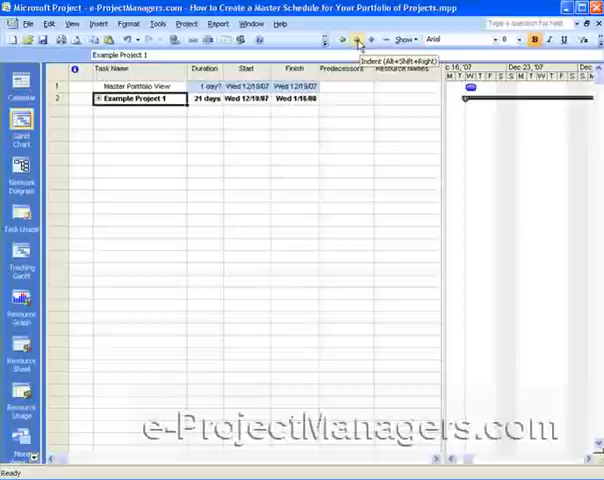
{"action": "left_click", "coordinate": [357, 40]}
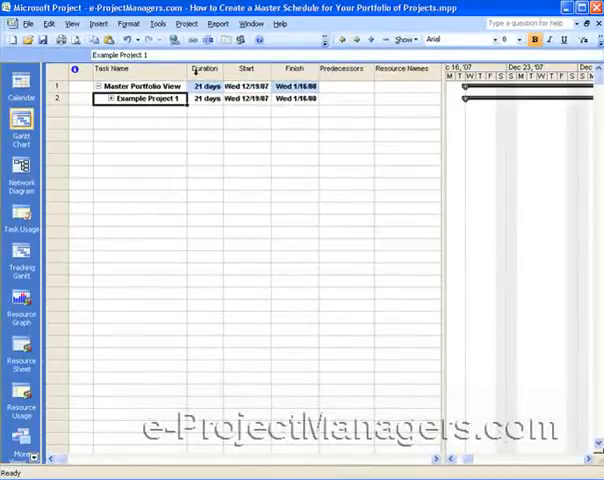
{"action": "left_click", "coordinate": [203, 123]}
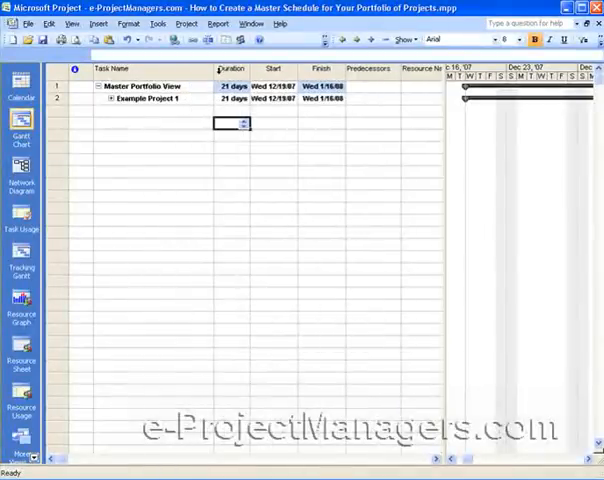
Insert Example Project 2.mpp as a linked subproject in the row below Example Project 1.
{"action": "left_click", "coordinate": [150, 112]}
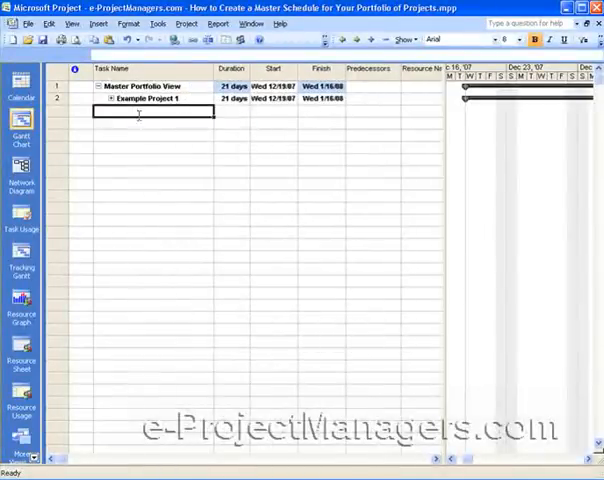
{"action": "left_click", "coordinate": [99, 24]}
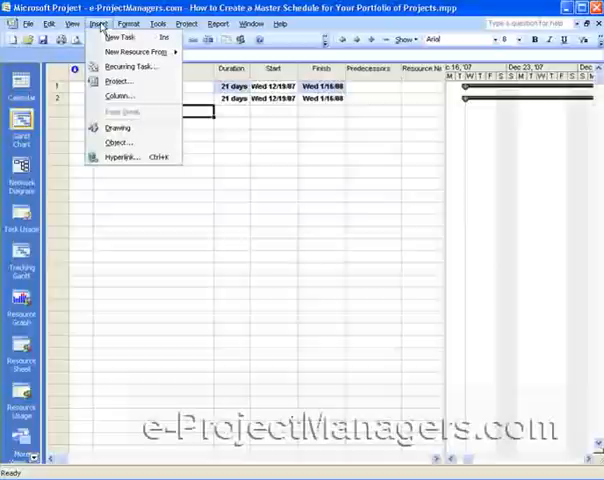
{"action": "mouse_move", "coordinate": [117, 81]}
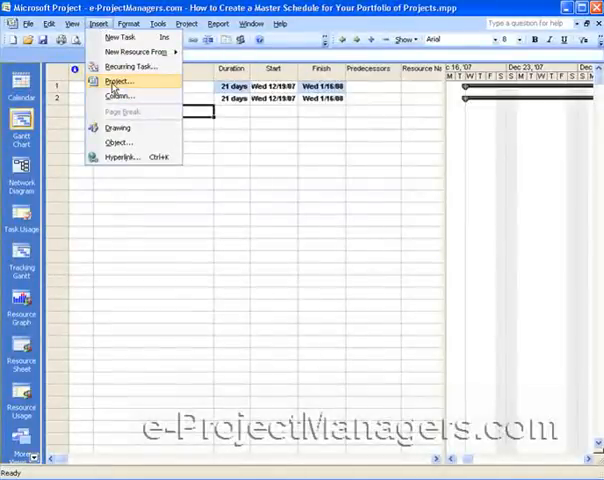
{"action": "left_click", "coordinate": [116, 81]}
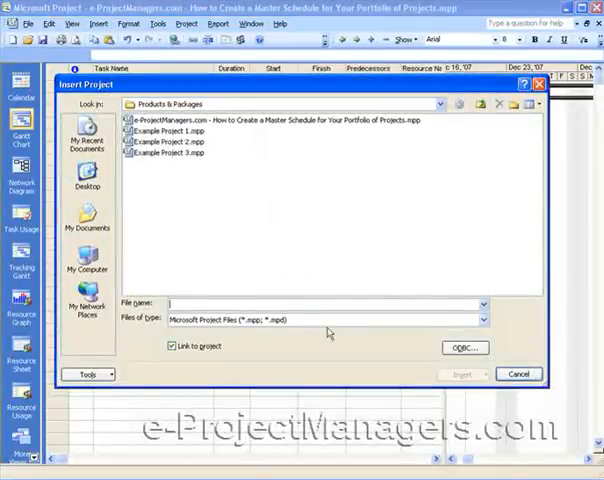
{"action": "left_click", "coordinate": [170, 142]}
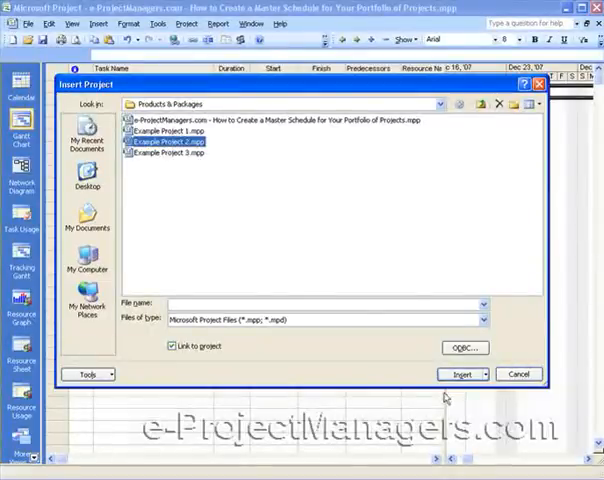
{"action": "left_click", "coordinate": [459, 374]}
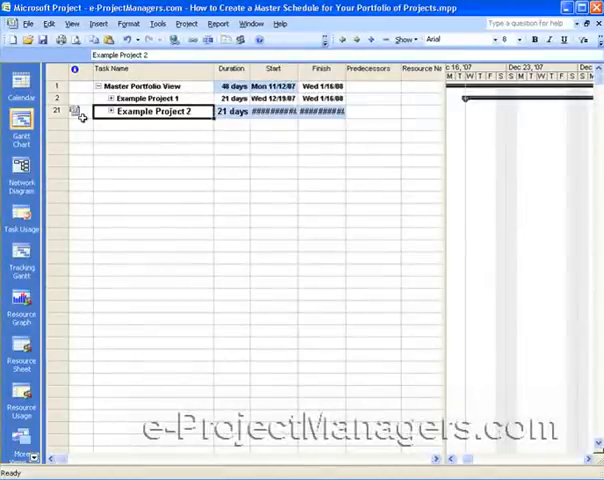
{"action": "mouse_move", "coordinate": [80, 112]}
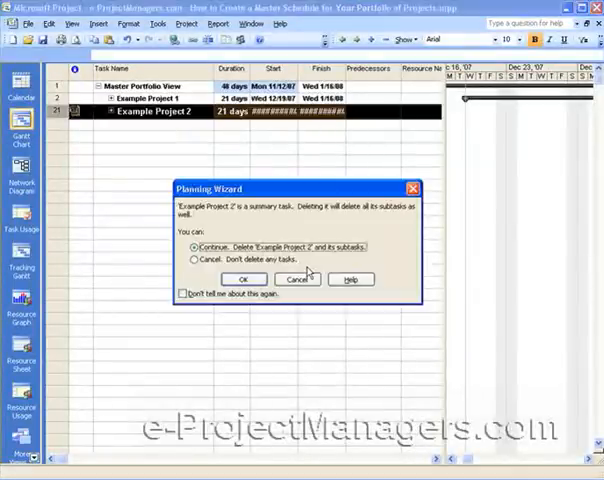
Confirm deleting the linked Example Project 2 and re-insert it unlinked.
{"action": "left_click", "coordinate": [241, 279]}
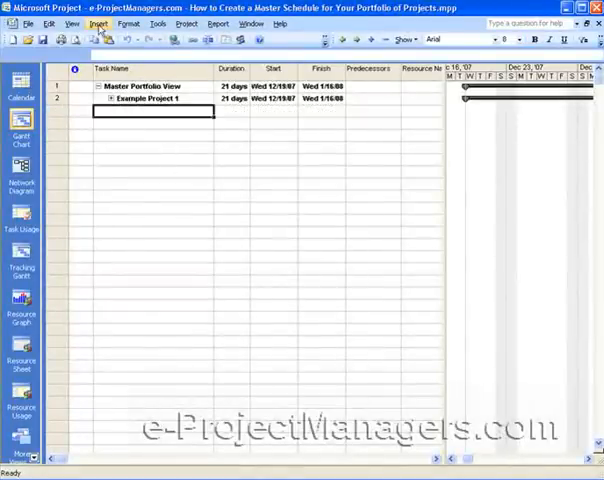
{"action": "left_click", "coordinate": [98, 23]}
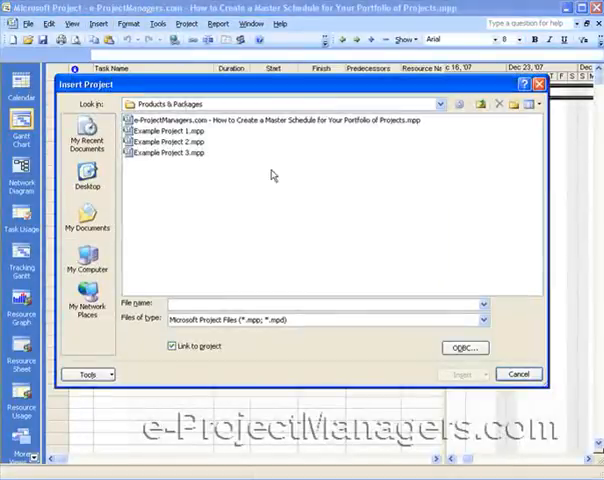
{"action": "left_click", "coordinate": [172, 346]}
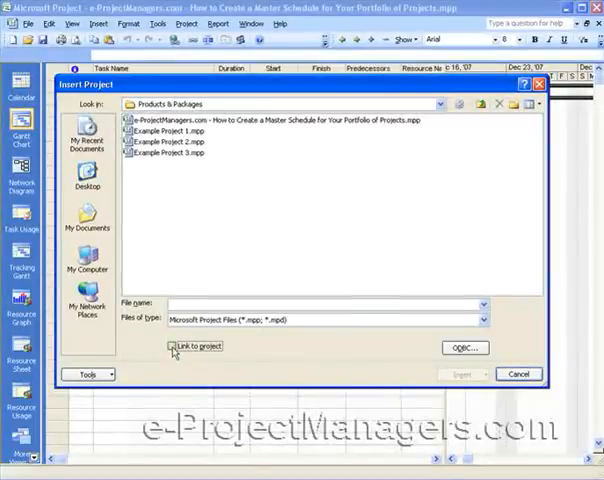
{"action": "left_click", "coordinate": [177, 141]}
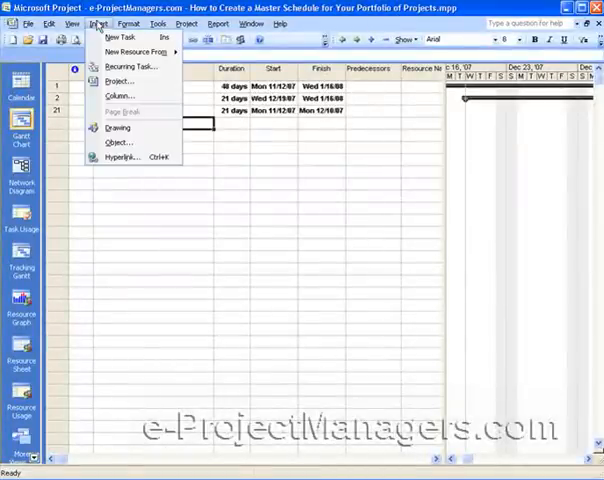
Insert Example Project 3.mpp unlinked beneath Master Portfolio View.
{"action": "left_click", "coordinate": [117, 80]}
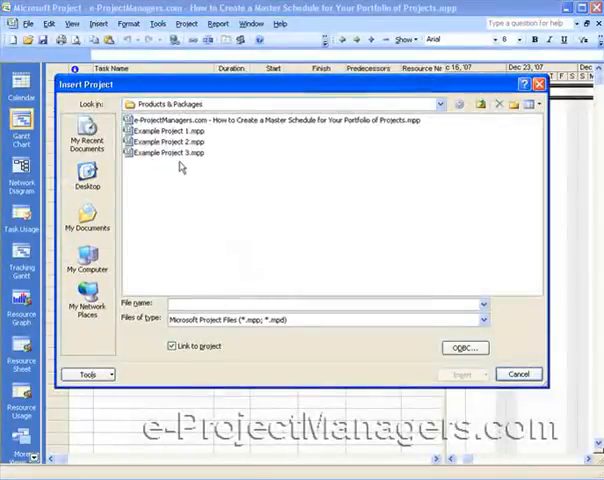
{"action": "left_click", "coordinate": [174, 345]}
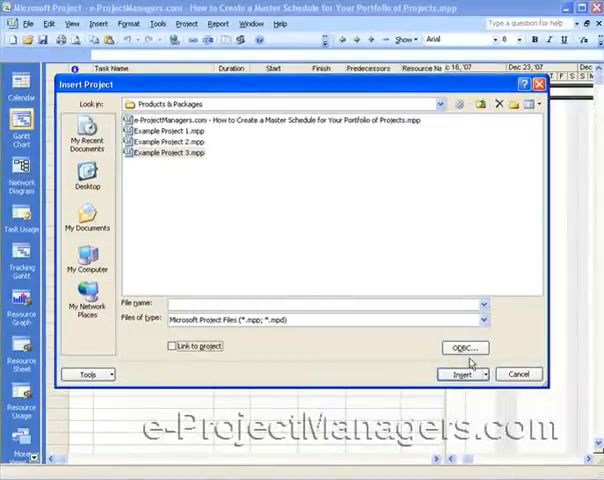
{"action": "left_click", "coordinate": [459, 374]}
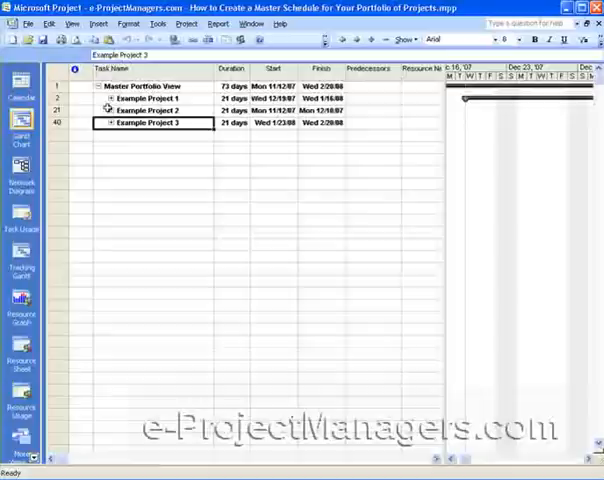
Delete the Example Project 1 wrapper row, confirming the deletion warning.
{"action": "left_click", "coordinate": [150, 97]}
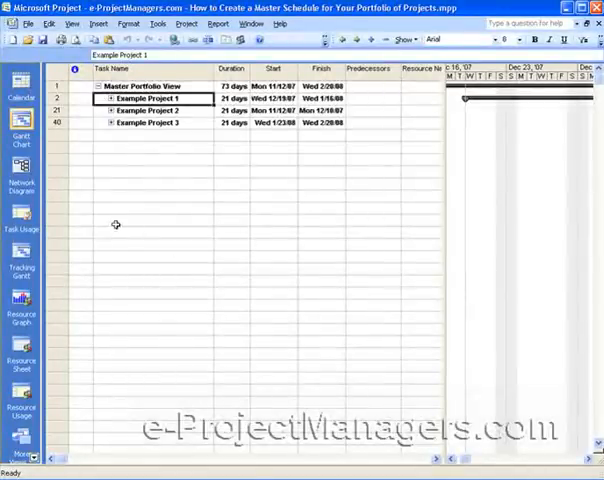
{"action": "left_click", "coordinate": [96, 98]}
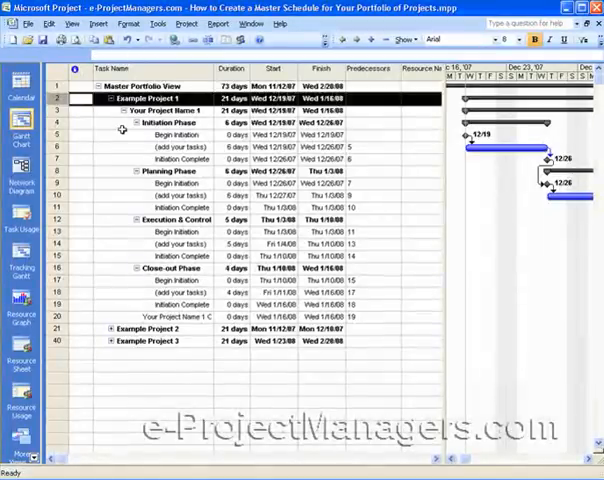
{"action": "key", "text": "Delete"}
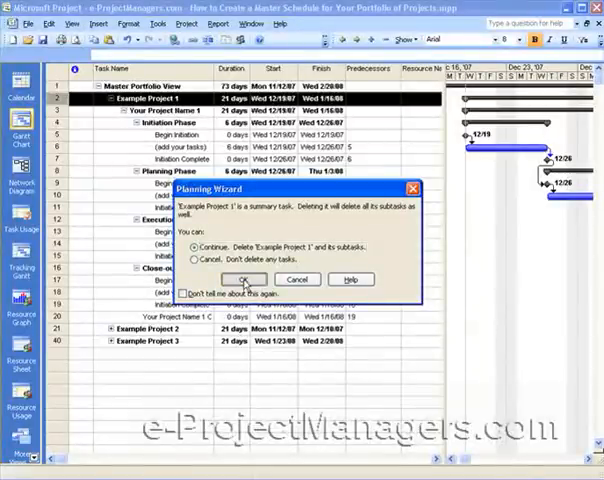
{"action": "left_click", "coordinate": [237, 279]}
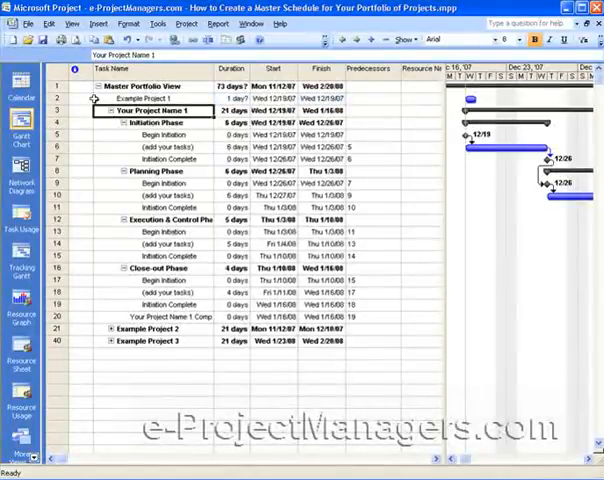
Collapse Your Project Name 2 to its summary row and outdent it one level.
{"action": "left_click", "coordinate": [150, 98]}
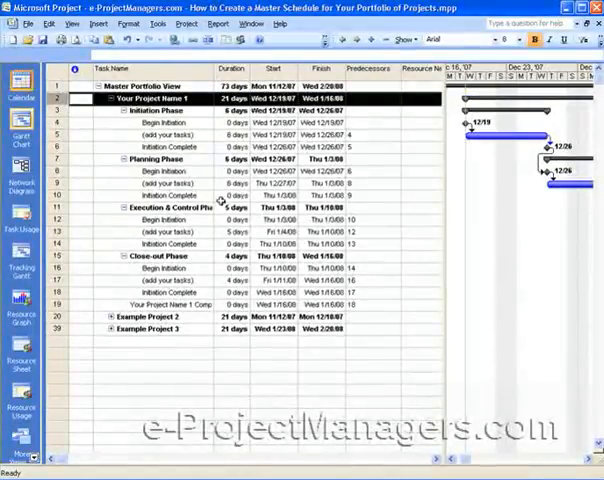
{"action": "left_click", "coordinate": [130, 317]}
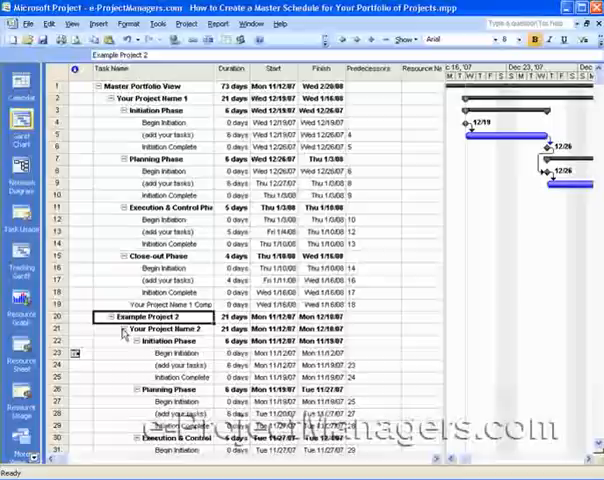
{"action": "left_click", "coordinate": [75, 316]}
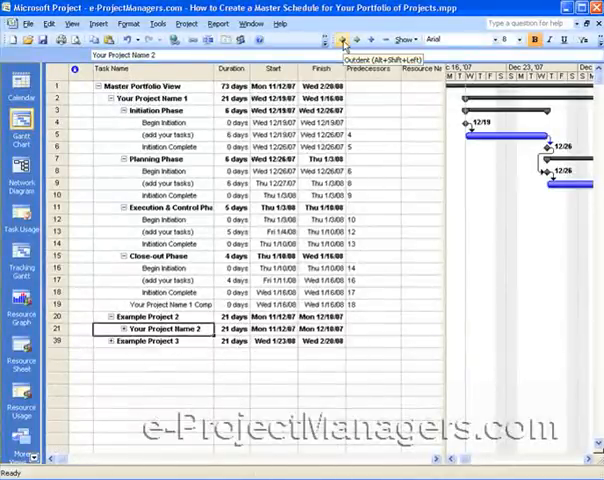
{"action": "left_click", "coordinate": [341, 39]}
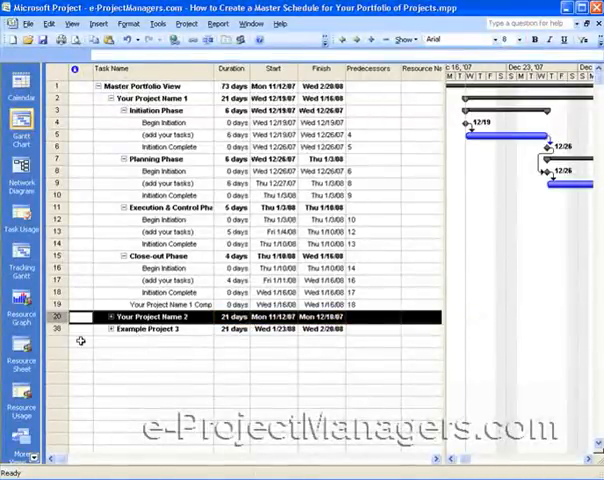
{"action": "left_click", "coordinate": [150, 329]}
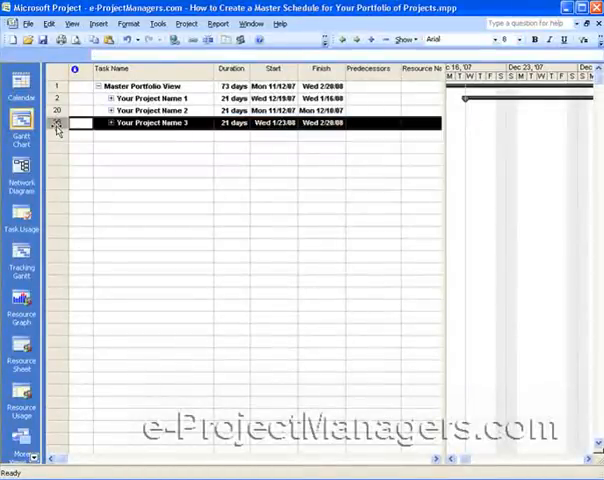
Select Your Project Name 1 and expand it to reveal its phases.
{"action": "left_click", "coordinate": [150, 197]}
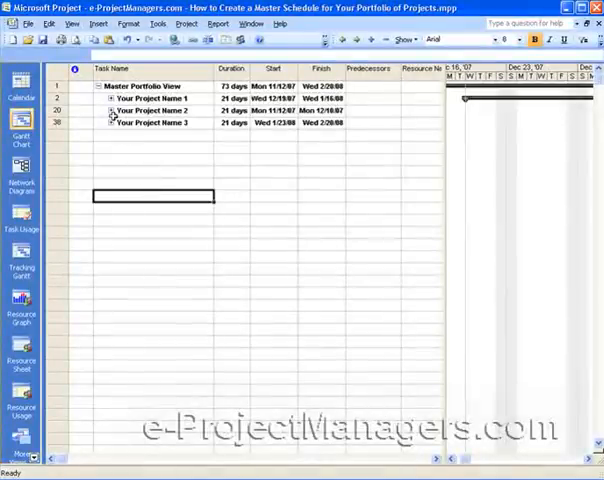
{"action": "left_click", "coordinate": [150, 98]}
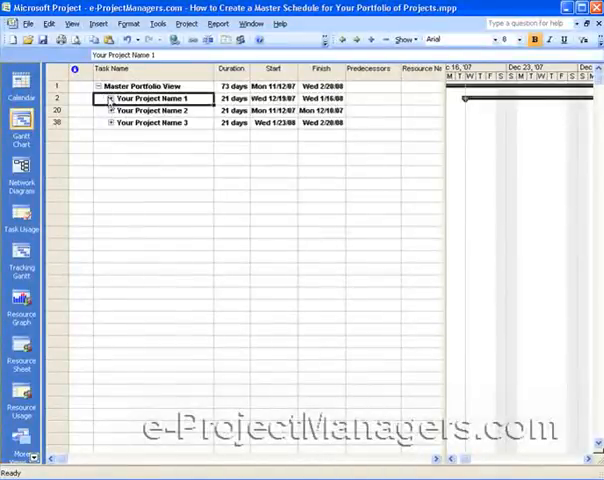
{"action": "left_click", "coordinate": [112, 99]}
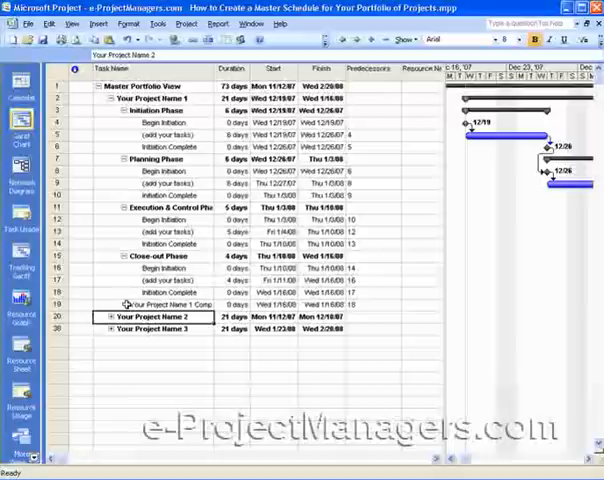
{"action": "mouse_move", "coordinate": [196, 253]}
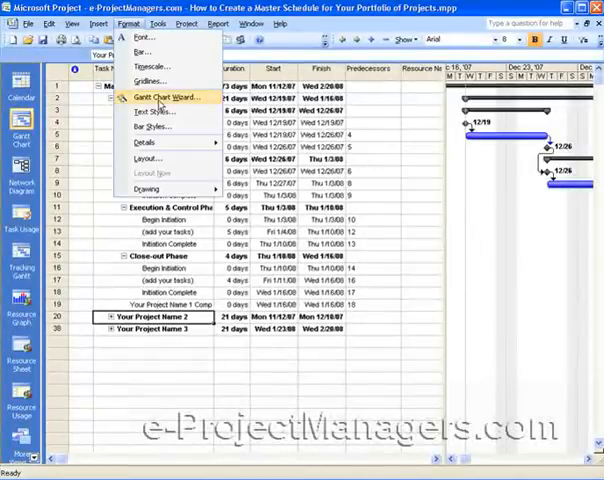
In Text Styles, set Milestone Tasks text color to Blue.
{"action": "left_click", "coordinate": [151, 111]}
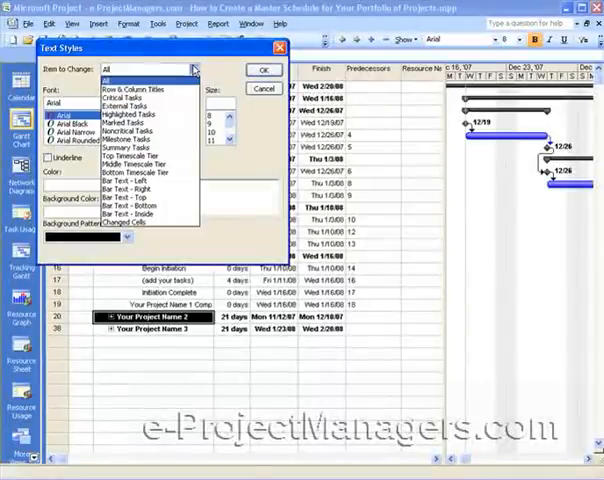
{"action": "mouse_move", "coordinate": [148, 139]}
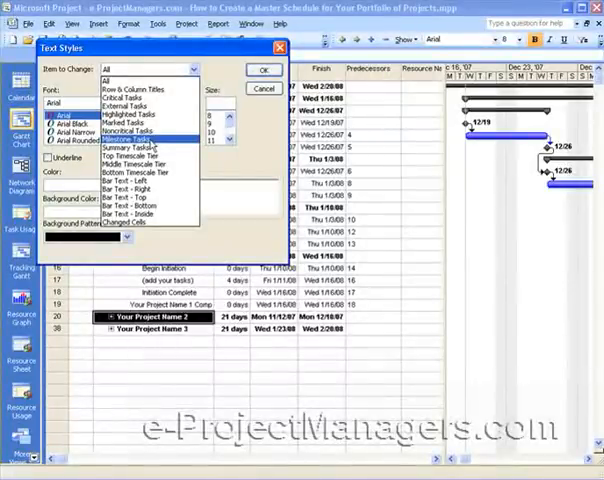
{"action": "left_click", "coordinate": [145, 139]}
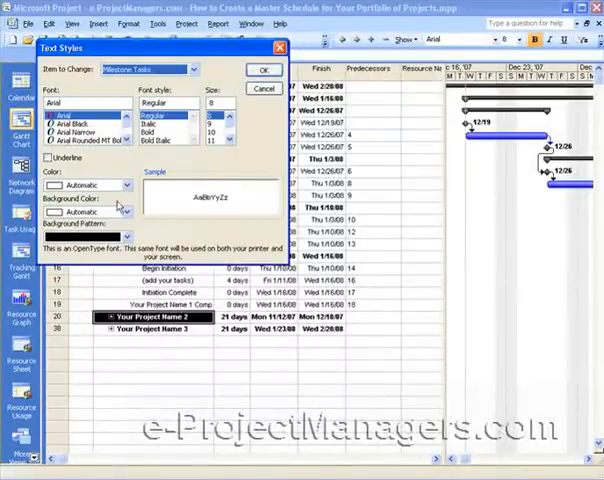
{"action": "left_click", "coordinate": [124, 184]}
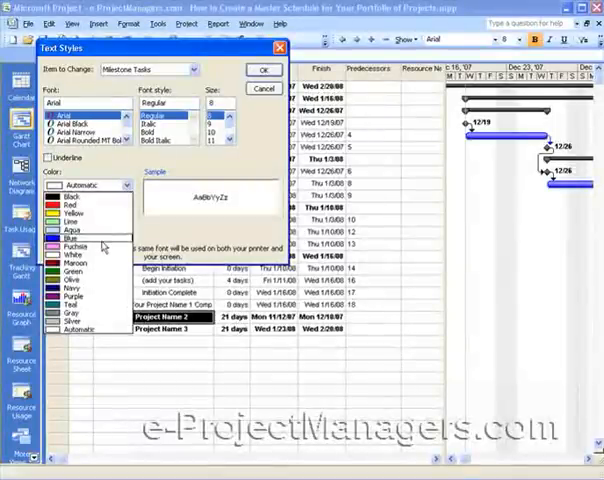
{"action": "left_click", "coordinate": [53, 239]}
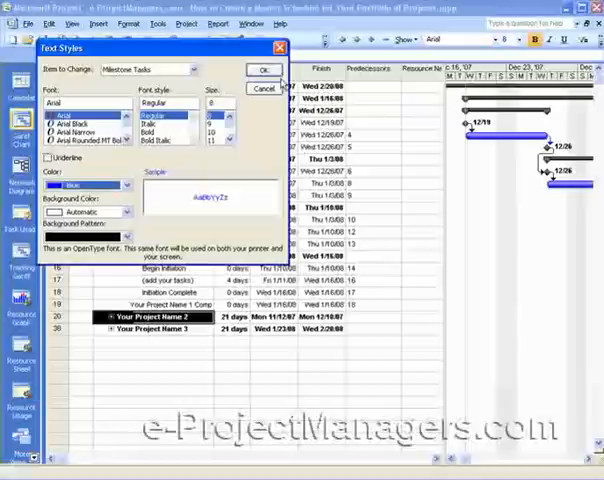
{"action": "left_click", "coordinate": [264, 70]}
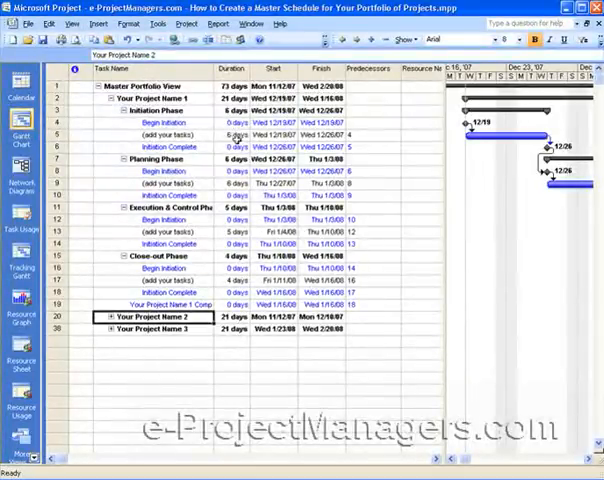
Expand all subprojects, collapse Your Project Names 1–3 to summary rows, and show Resource Names.
{"action": "left_click", "coordinate": [230, 123]}
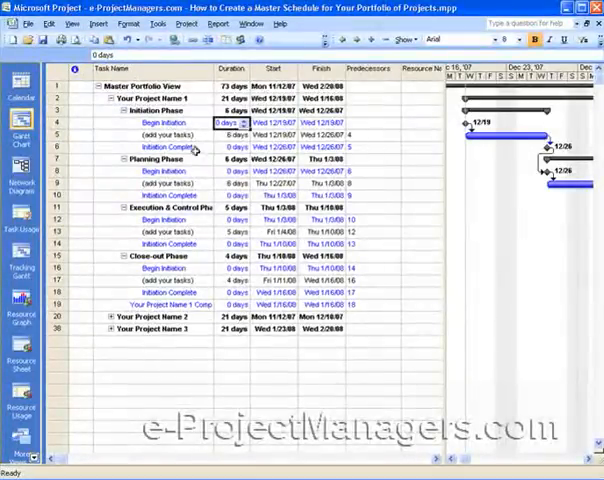
{"action": "left_click", "coordinate": [150, 318]}
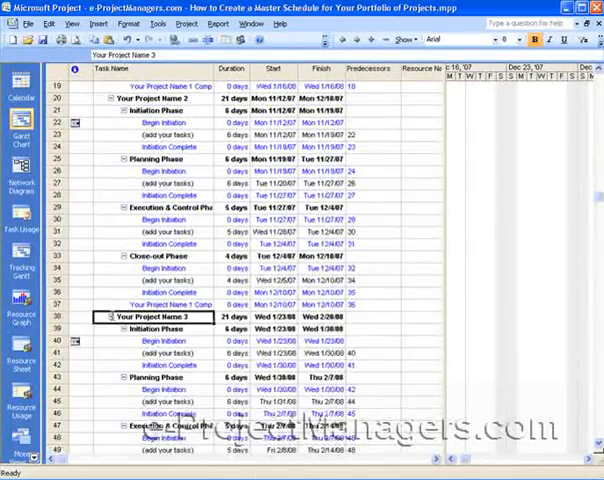
{"action": "scroll", "scroll_direction": "up", "scroll_amount": 3}
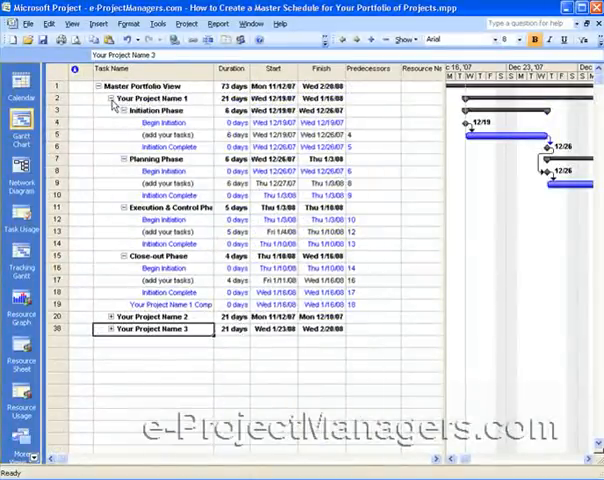
{"action": "left_click", "coordinate": [97, 98]}
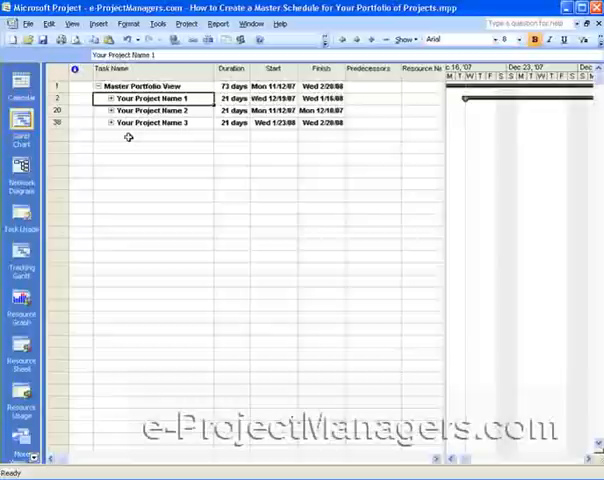
{"action": "left_click", "coordinate": [150, 135]}
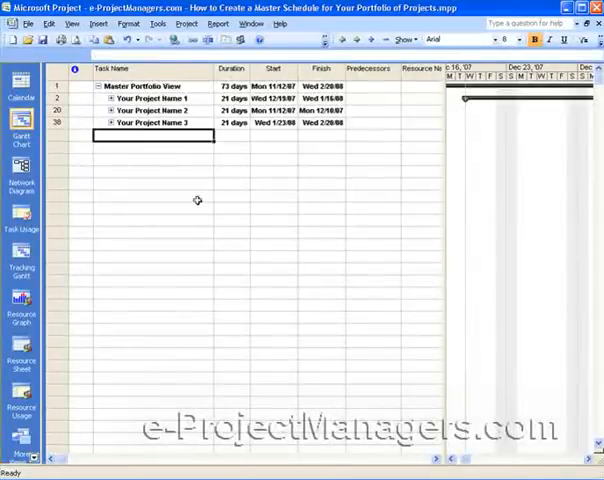
{"action": "mouse_move", "coordinate": [66, 193]}
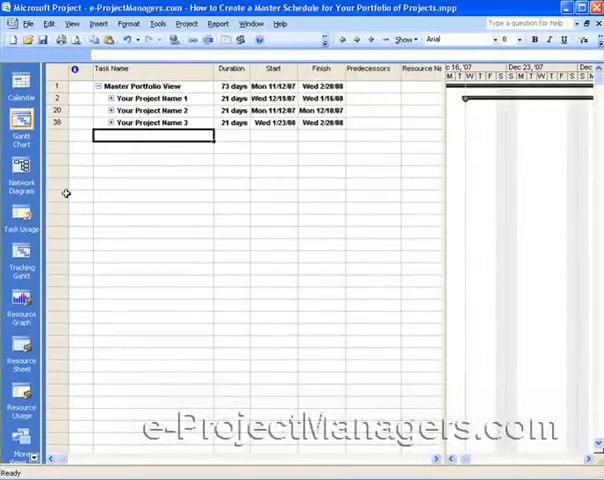
{"action": "scroll", "scroll_direction": "right", "scroll_amount": 3}
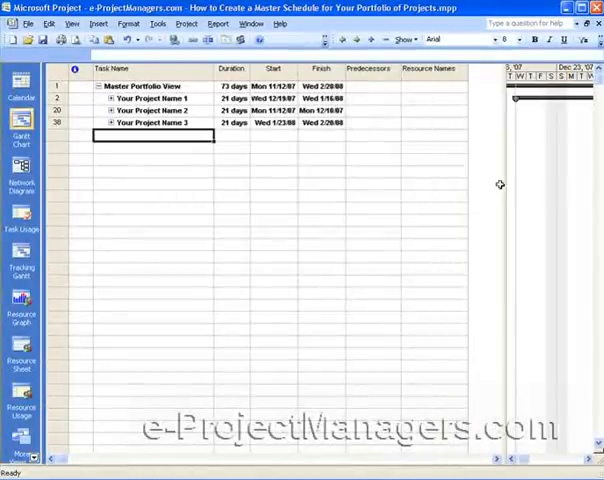
{"action": "left_click", "coordinate": [90, 99]}
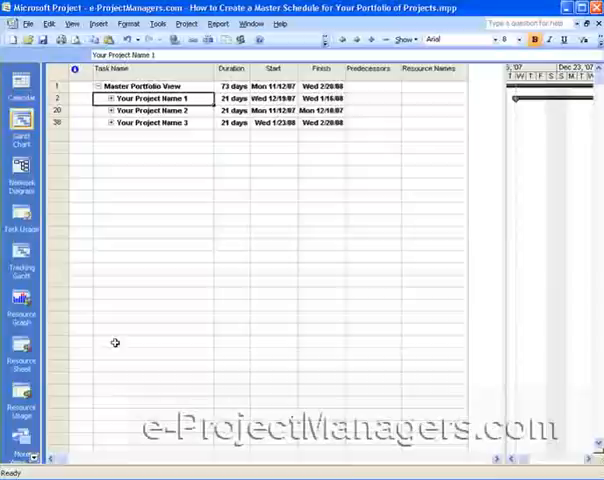
{"action": "mouse_move", "coordinate": [21, 350]}
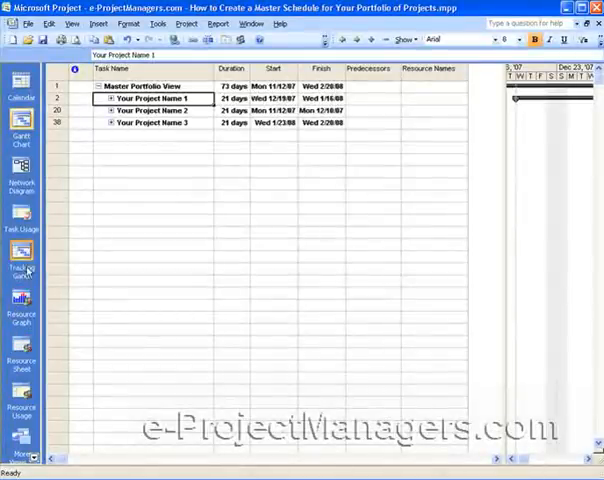
Hide and restore the View Bar, then display the master file's empty Resource Sheet.
{"action": "left_click", "coordinate": [22, 300]}
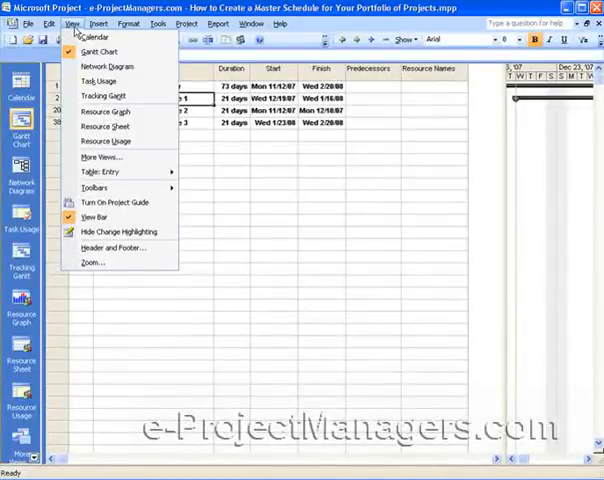
{"action": "mouse_move", "coordinate": [105, 217]}
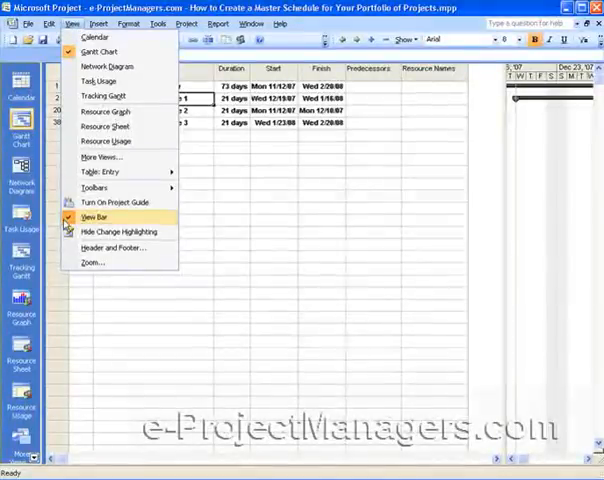
{"action": "left_click", "coordinate": [101, 217]}
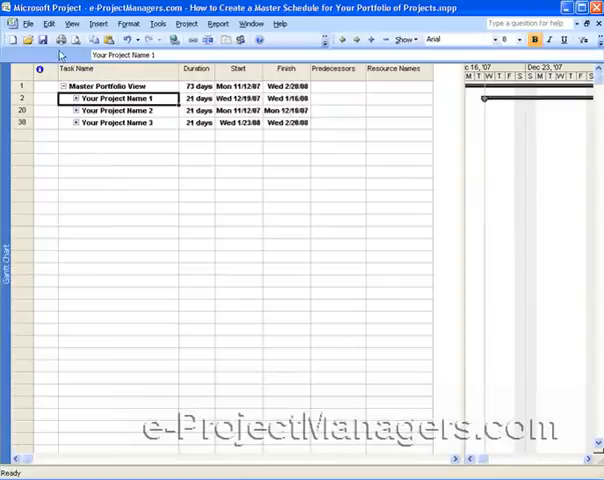
{"action": "left_click", "coordinate": [70, 23]}
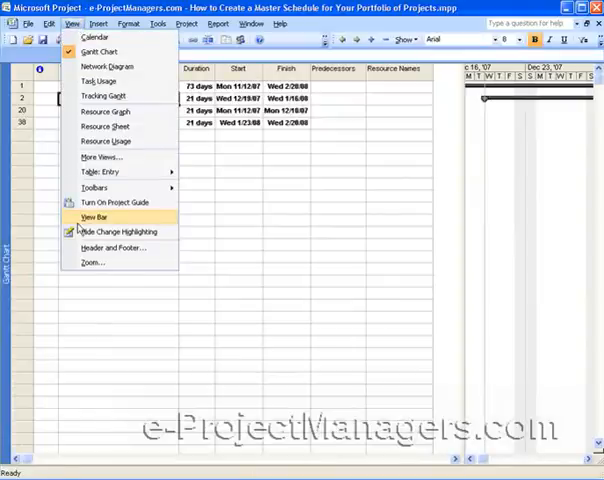
{"action": "left_click", "coordinate": [94, 217]}
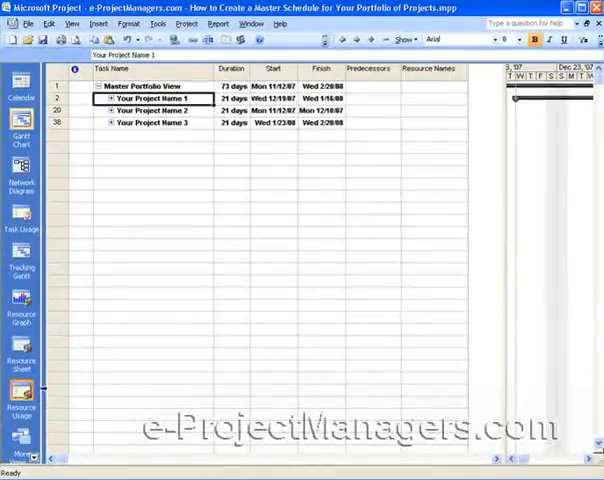
{"action": "left_click", "coordinate": [20, 340]}
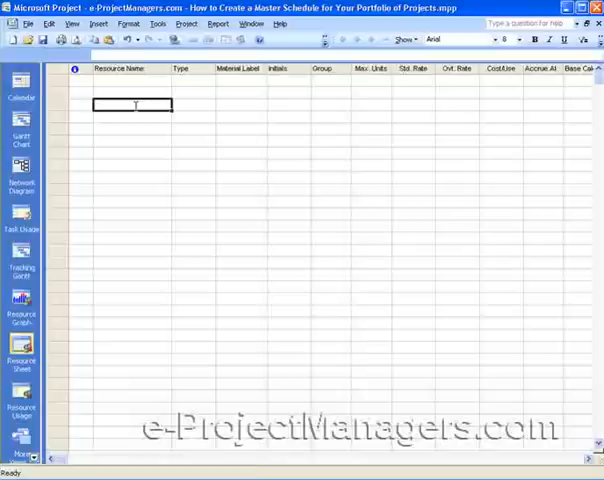
Enter Jane Doe and John Doe as resource names, then return to the Gantt Chart.
{"action": "left_click", "coordinate": [130, 82]}
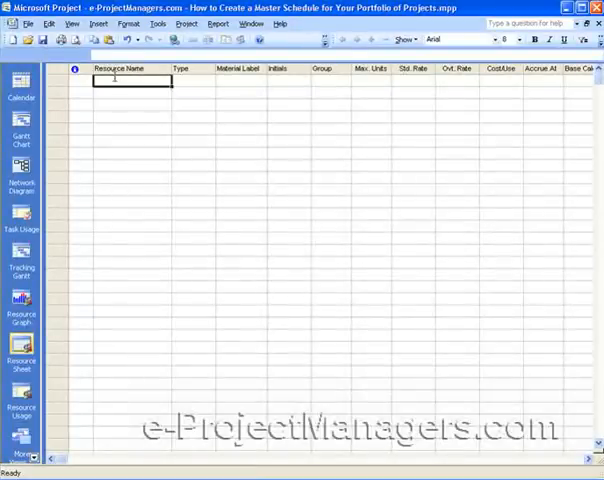
{"action": "mouse_move", "coordinate": [197, 208]}
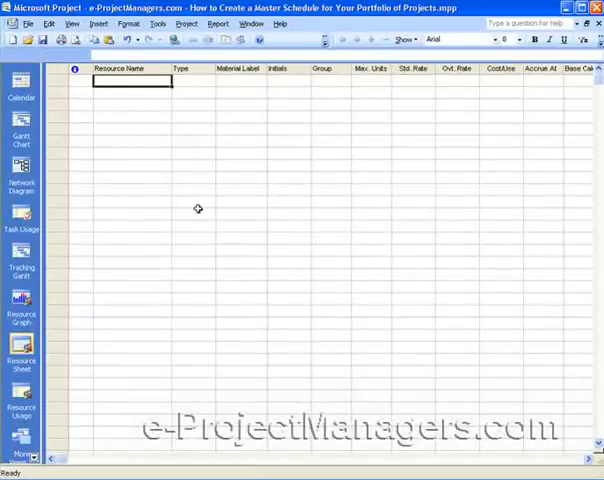
{"action": "mouse_move", "coordinate": [224, 117]}
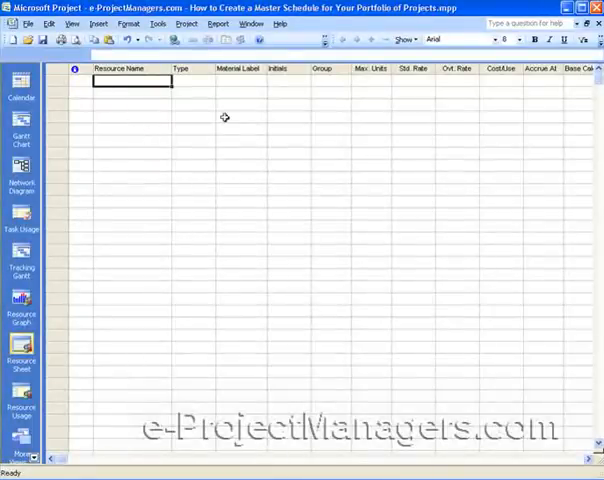
{"action": "mouse_move", "coordinate": [215, 180]}
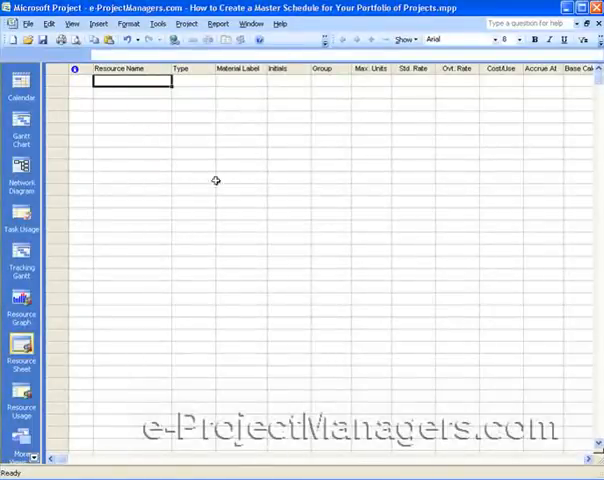
{"action": "left_click", "coordinate": [22, 133]}
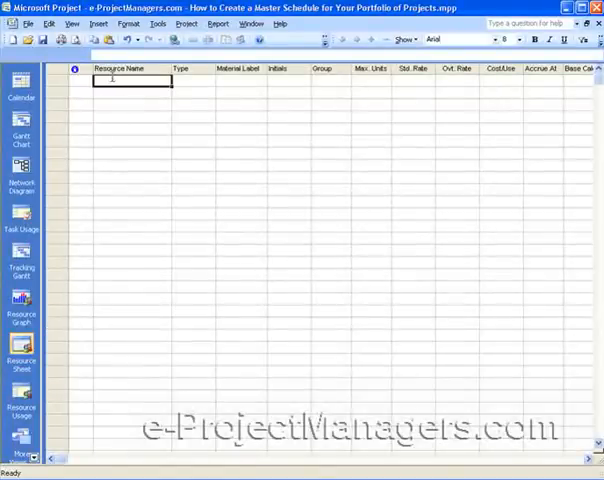
{"action": "type", "text": "Jane Doe"}
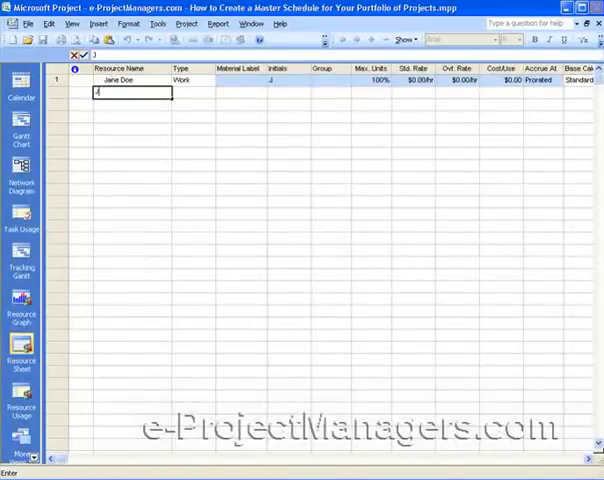
{"action": "type", "text": "ohn"}
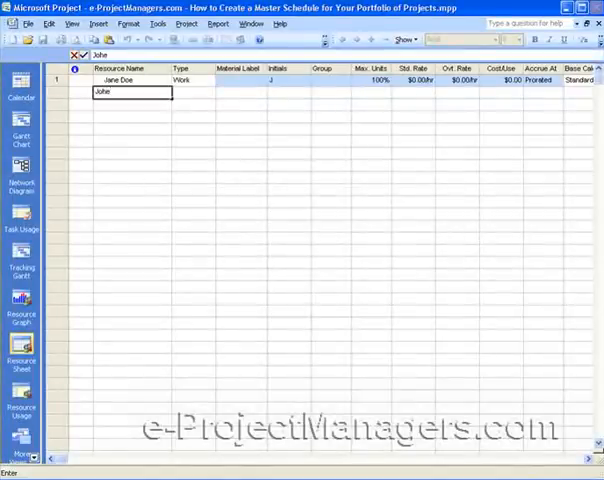
{"action": "type", "text": "Doe"}
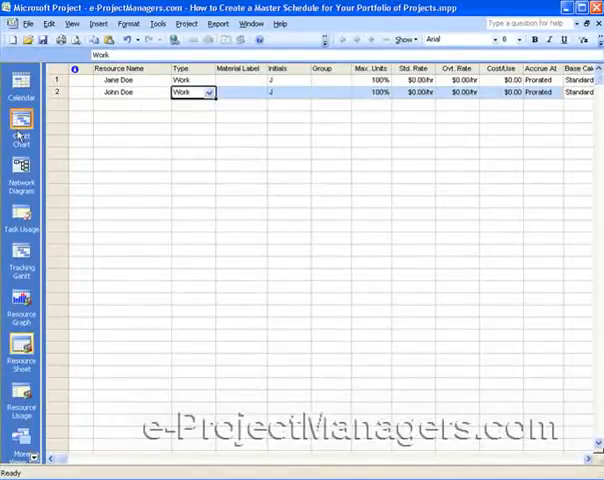
{"action": "left_click", "coordinate": [20, 130]}
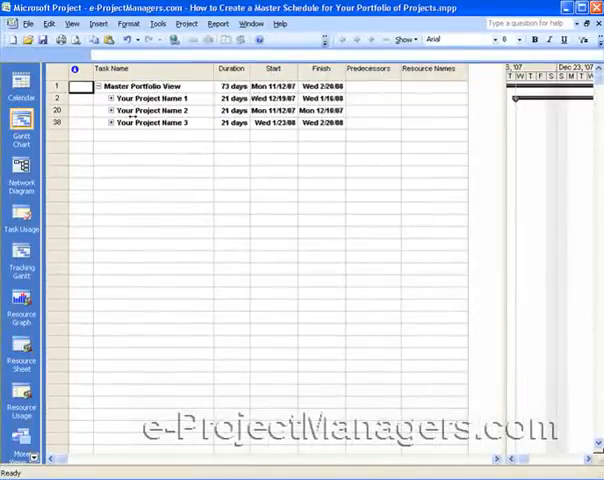
In Your Project Name 1, give row 5 Jane Doe, row 9 John Doe, row 13 both.
{"action": "left_click", "coordinate": [95, 99]}
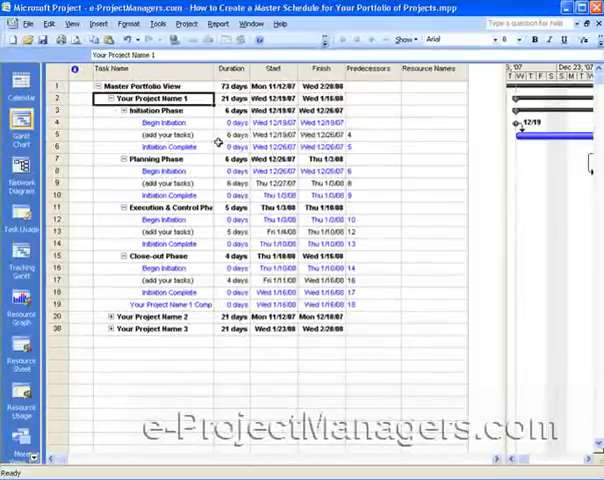
{"action": "left_click", "coordinate": [430, 135]}
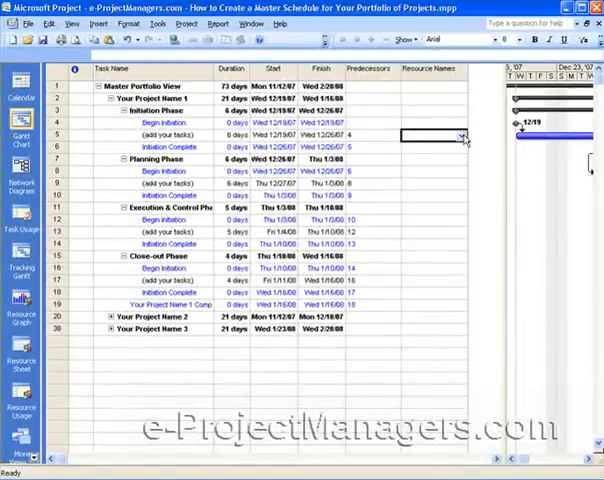
{"action": "type", "text": "Jane Doe"}
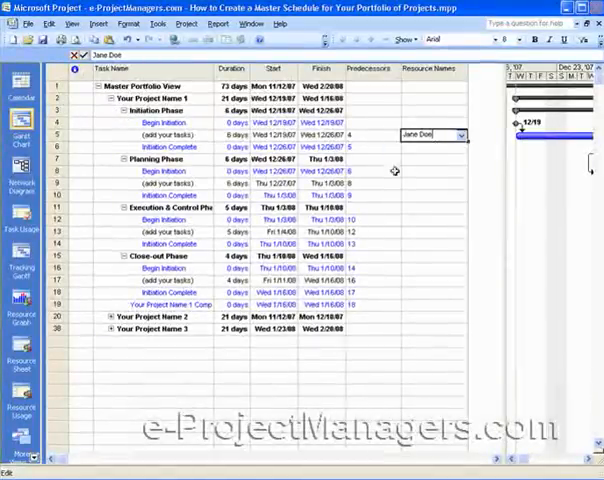
{"action": "left_click", "coordinate": [459, 184]}
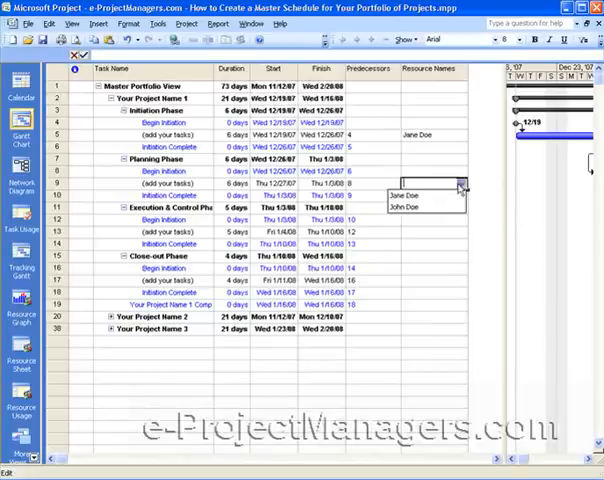
{"action": "left_click", "coordinate": [405, 207]}
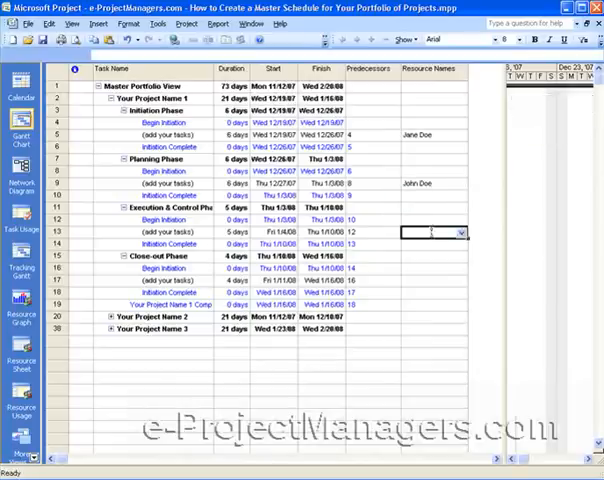
{"action": "type", "text": "Jane Doe"}
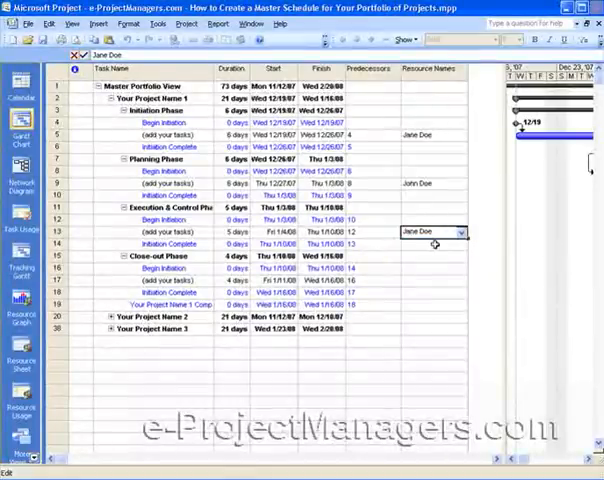
{"action": "left_click", "coordinate": [459, 231]}
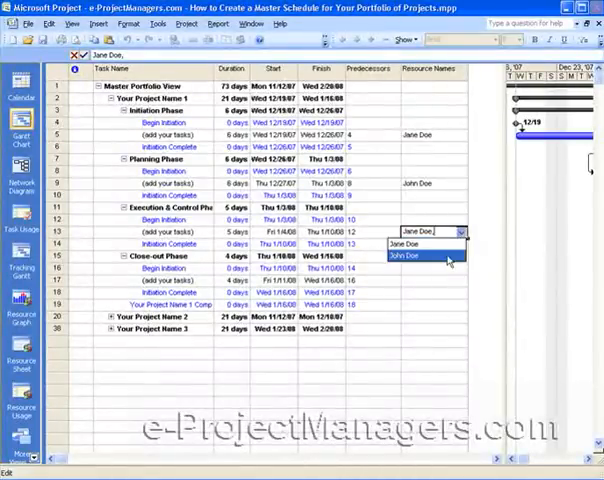
{"action": "left_click", "coordinate": [405, 256]}
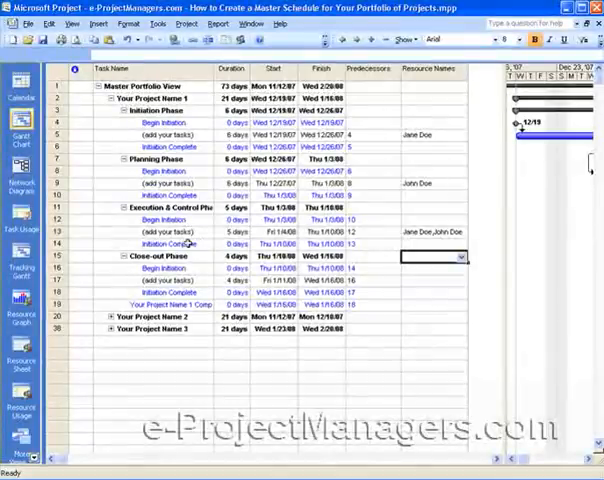
{"action": "mouse_move", "coordinate": [93, 239]}
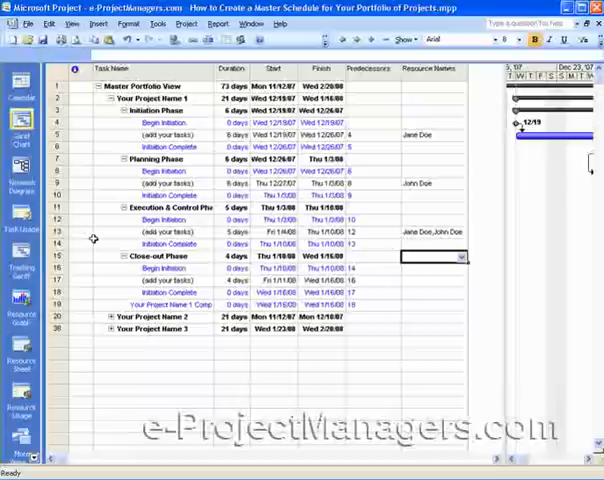
{"action": "mouse_move", "coordinate": [470, 155]}
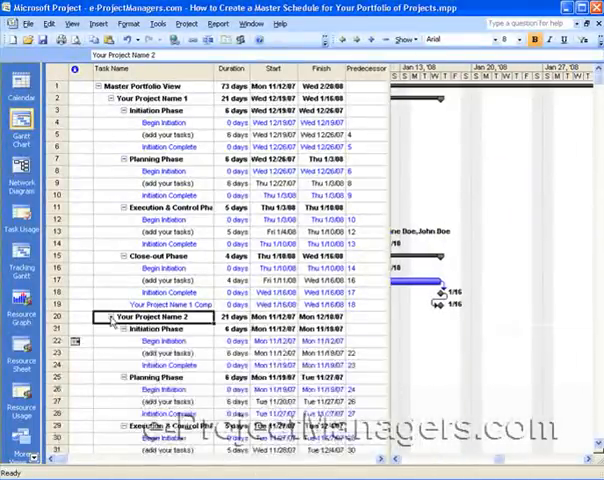
Review Your Project Name 2 in the chart, then collapse Projects 2 and 1 to summary rows.
{"action": "scroll", "scroll_direction": "down", "scroll_amount": 3}
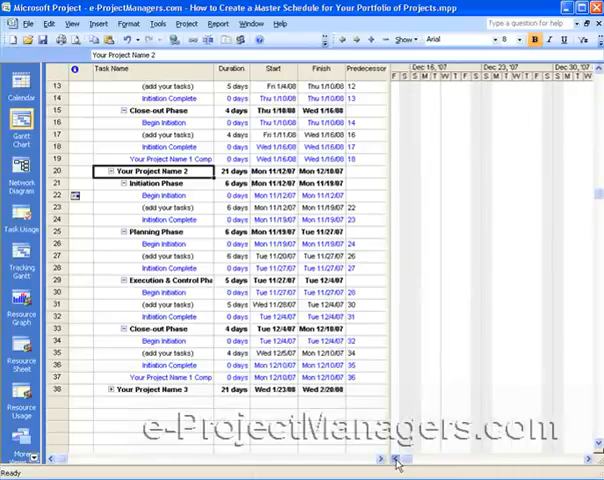
{"action": "left_click", "coordinate": [382, 459]}
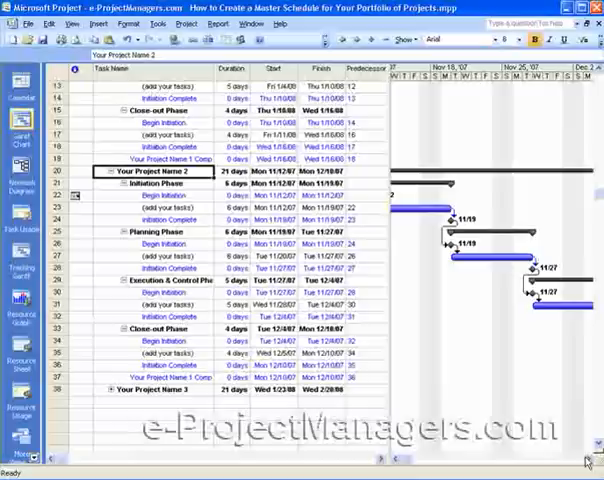
{"action": "mouse_move", "coordinate": [225, 226]}
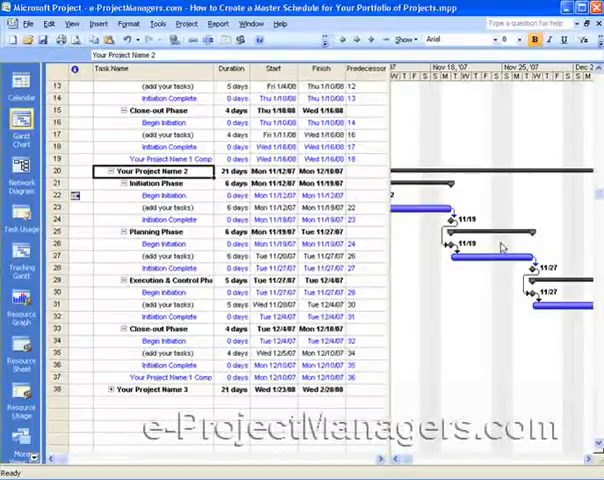
{"action": "mouse_move", "coordinate": [497, 333]}
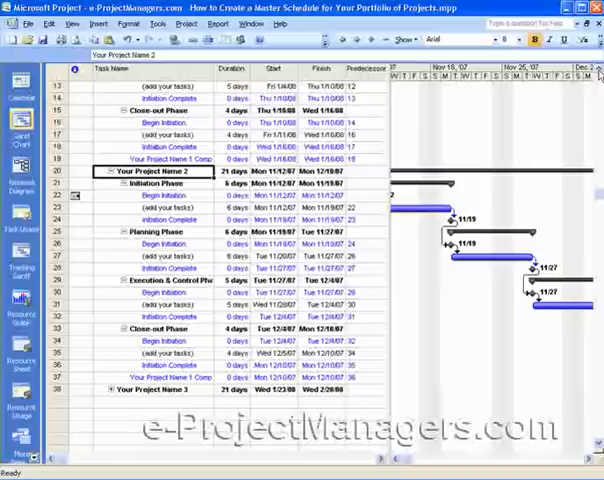
{"action": "scroll", "scroll_direction": "up", "scroll_amount": 3}
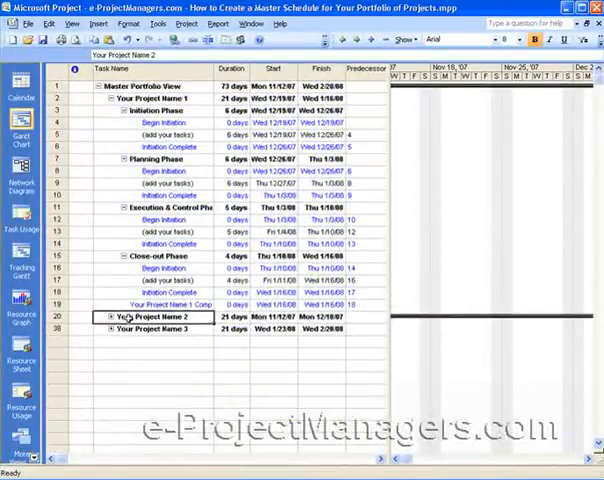
{"action": "left_click", "coordinate": [93, 97]}
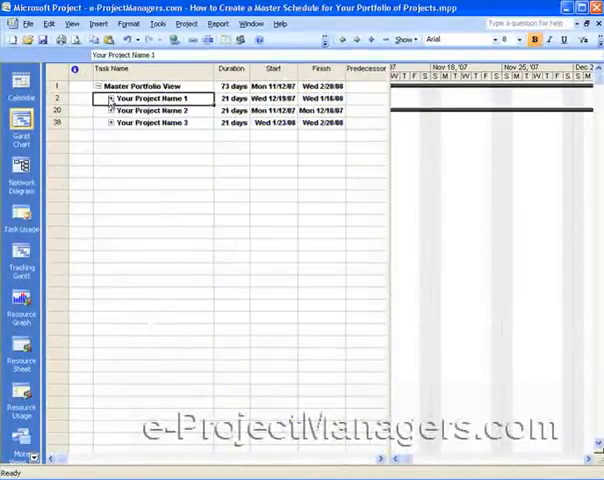
{"action": "mouse_move", "coordinate": [194, 240]}
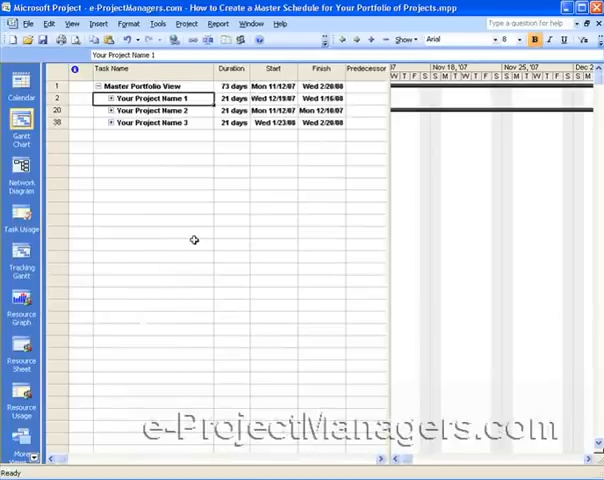